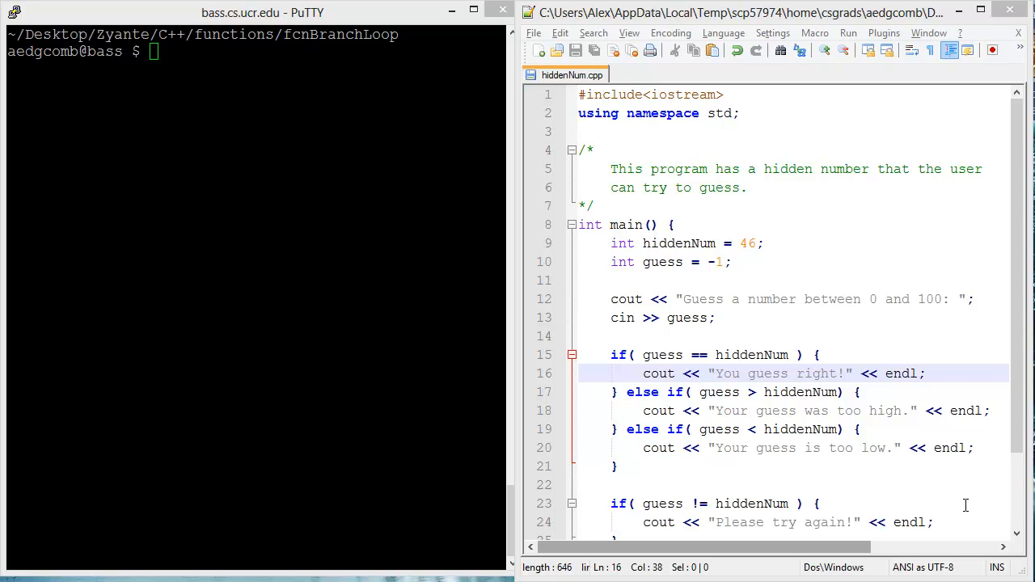
mouse_move(688, 209)
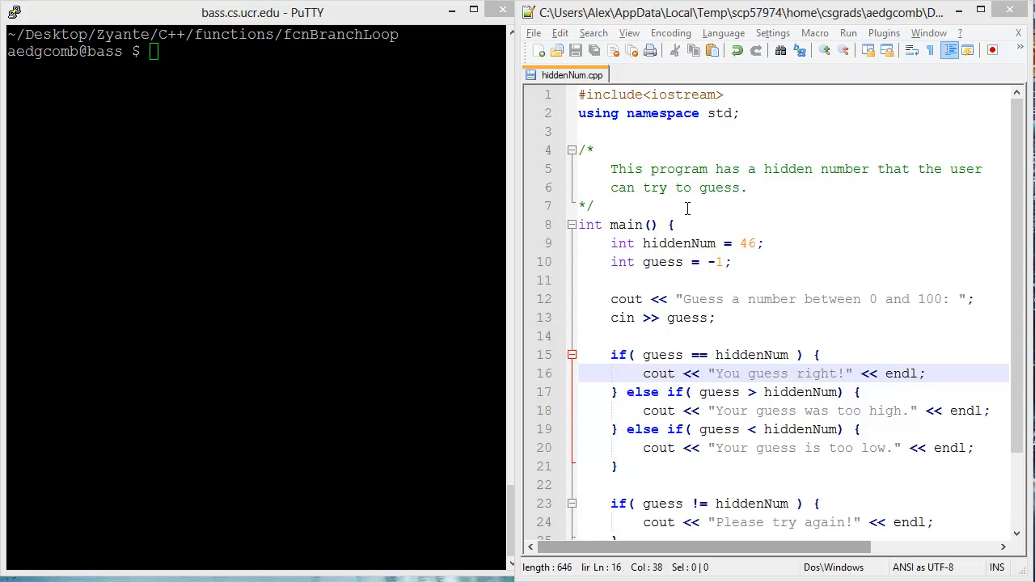
Step: Compile hiddenNum.cpp and run it three times, guessing 50 (too high), 30 (too low), then 46 (correct)
click(281, 269)
text(./a)
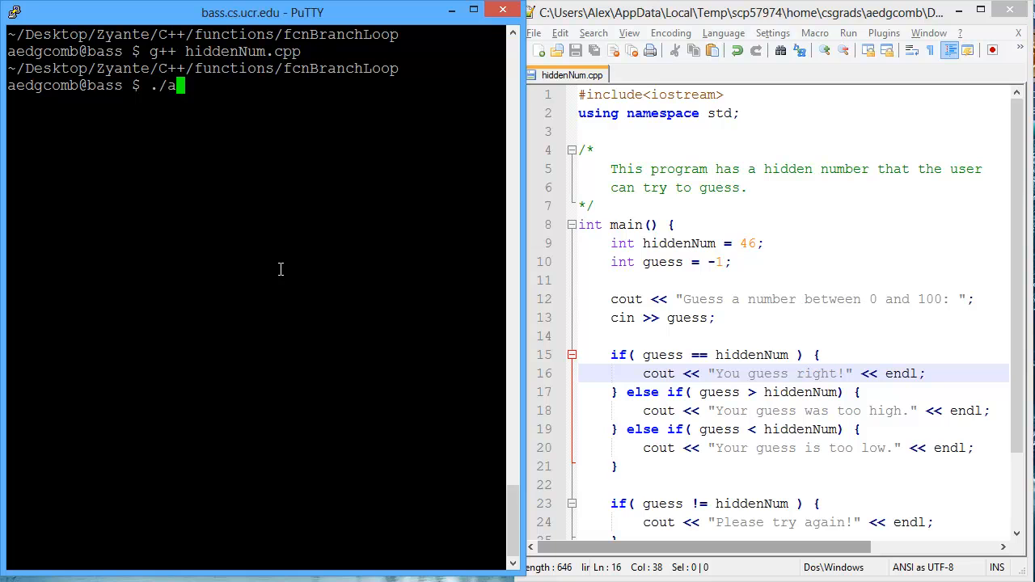
text(.out)
key(Return)
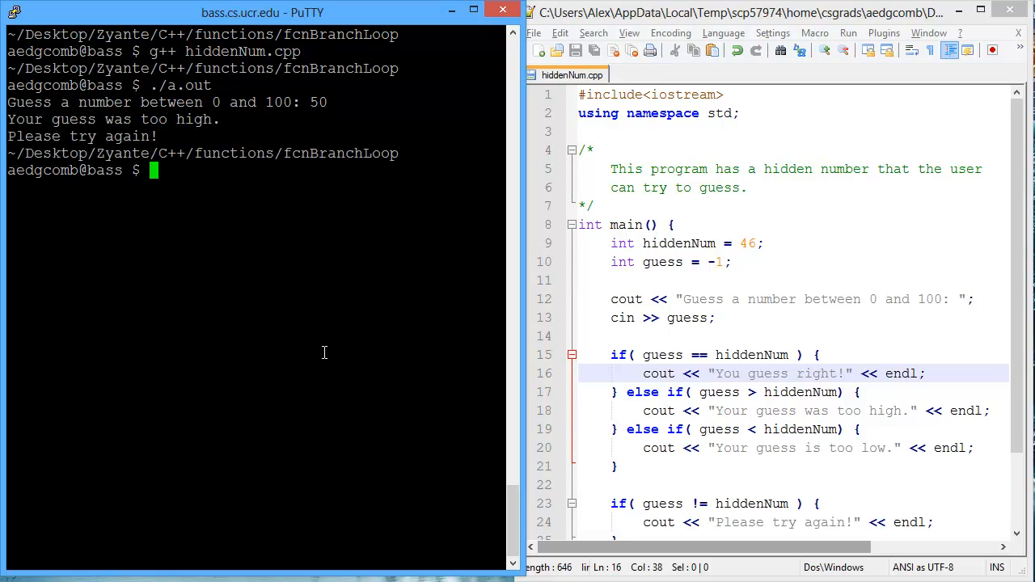
text(./a.out)
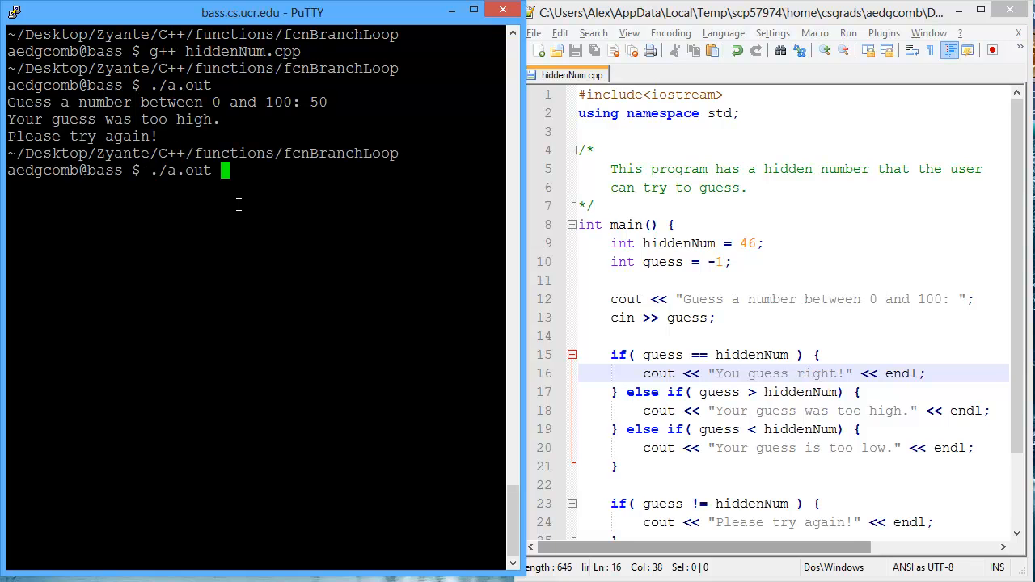
key(Return)
text(30)
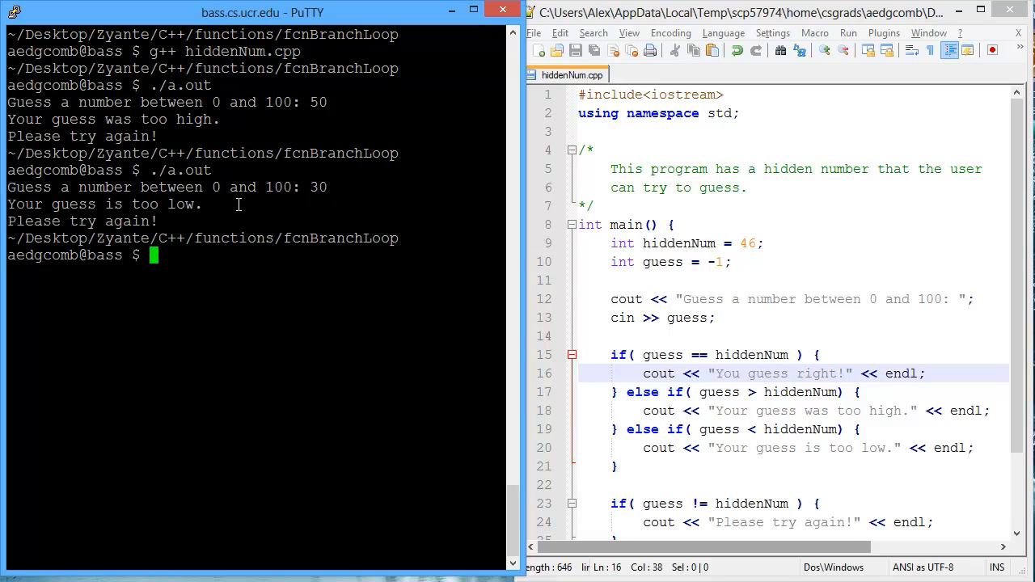
key(Return)
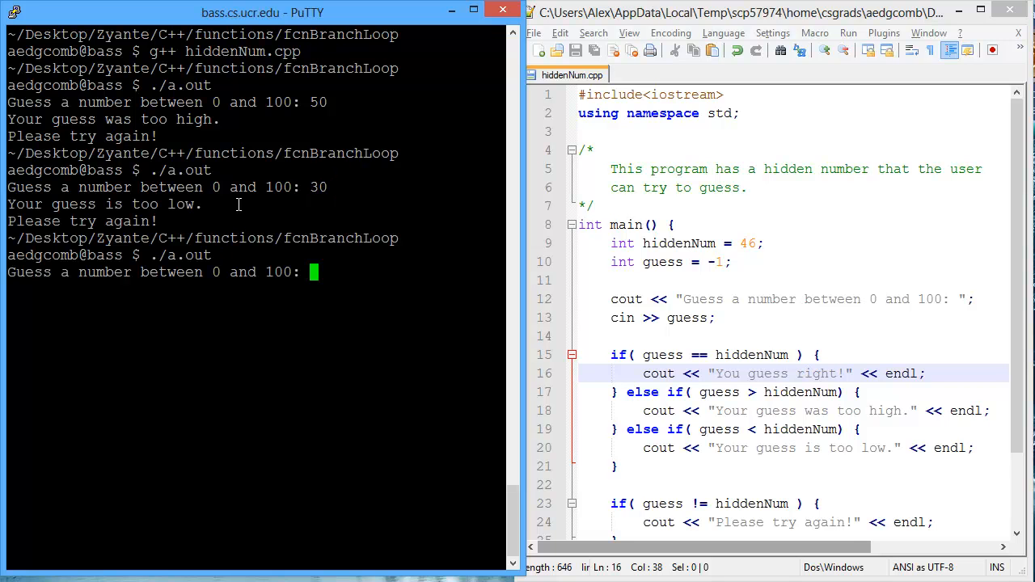
text(46)
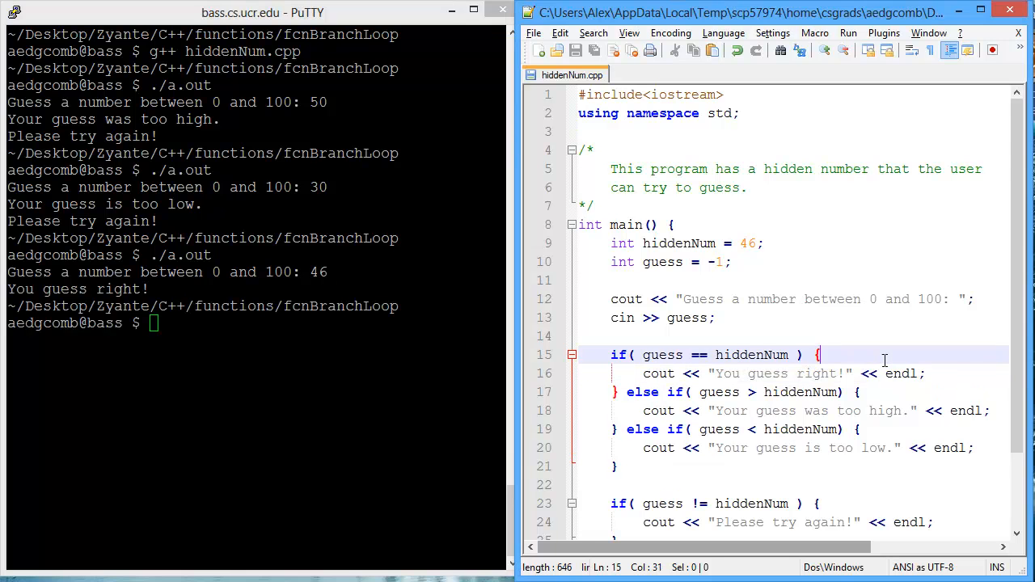
Step: Add the function header bool AssessGuess(int guess, int hiddenNum) above the comment
scroll(down, 3)
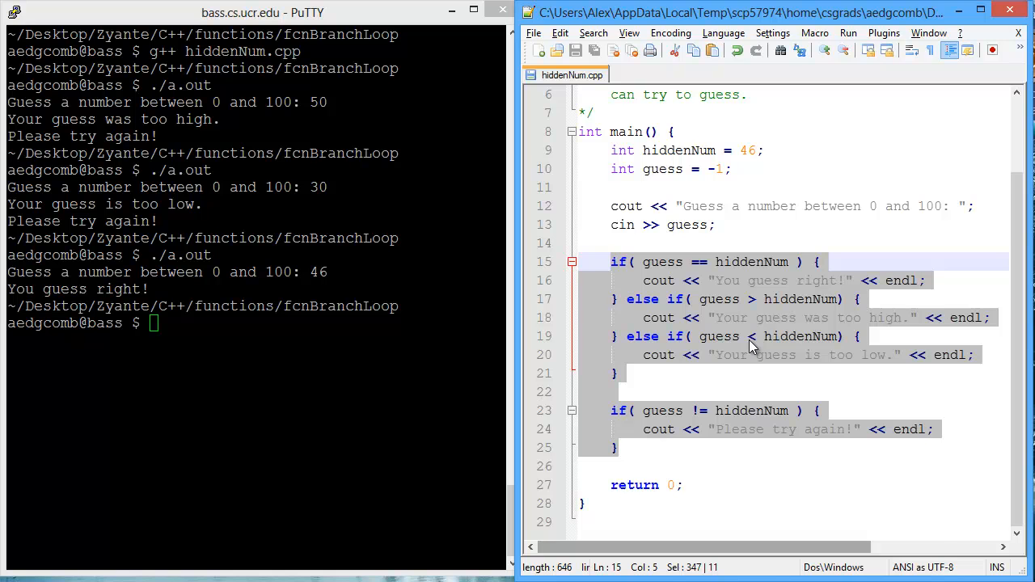
scroll(up, 3)
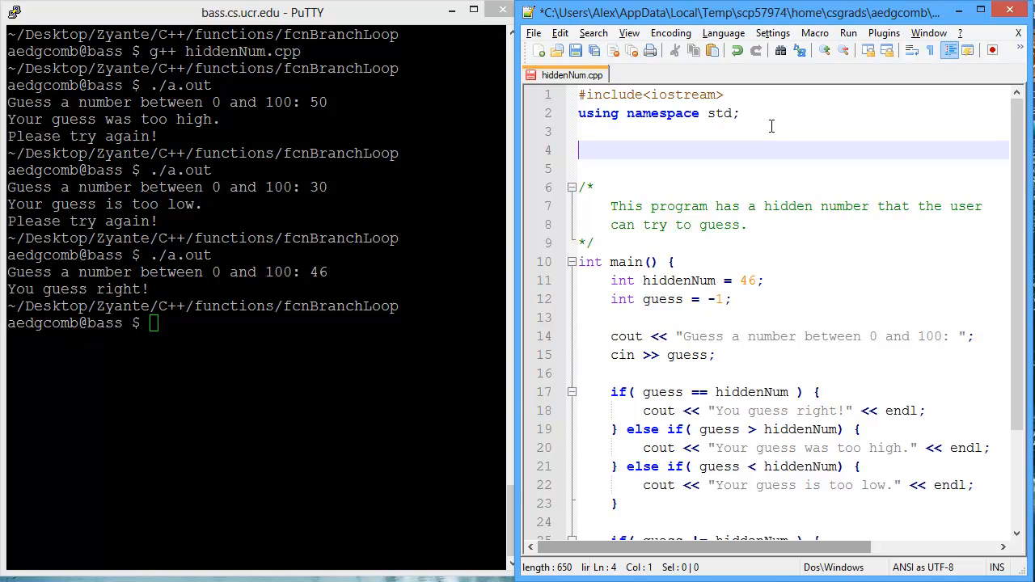
text(bool)
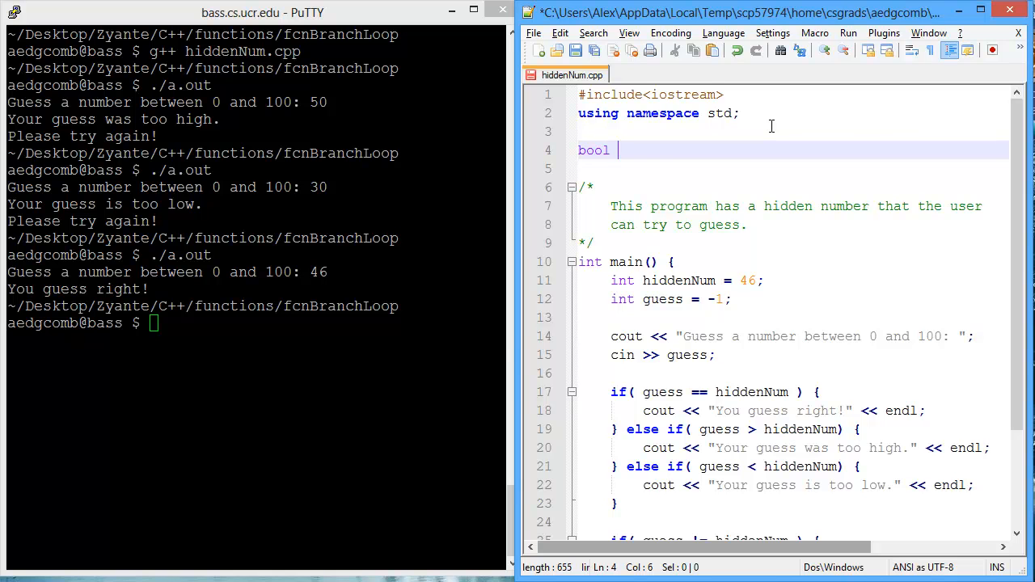
text(Assess)
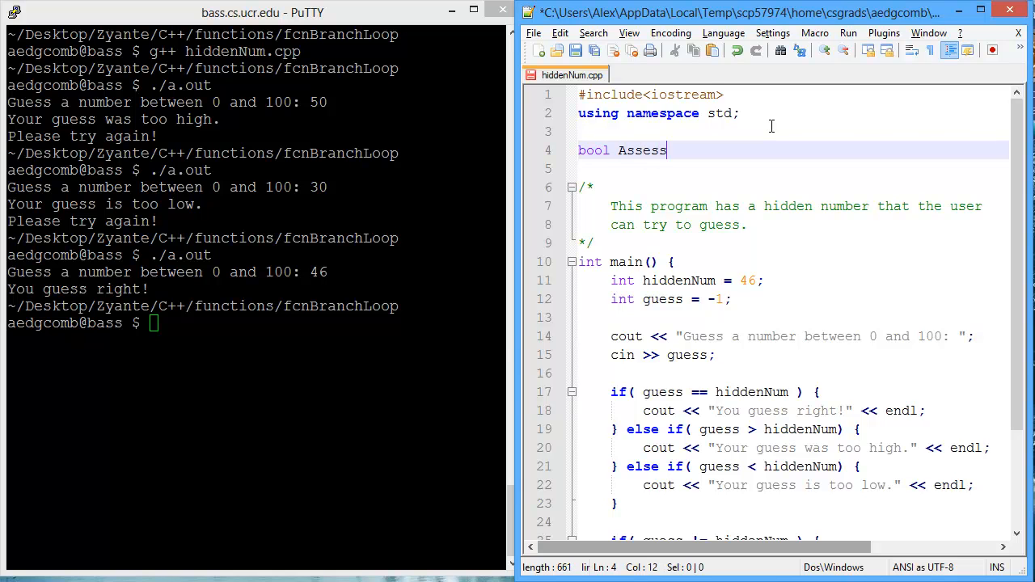
text(Guess()
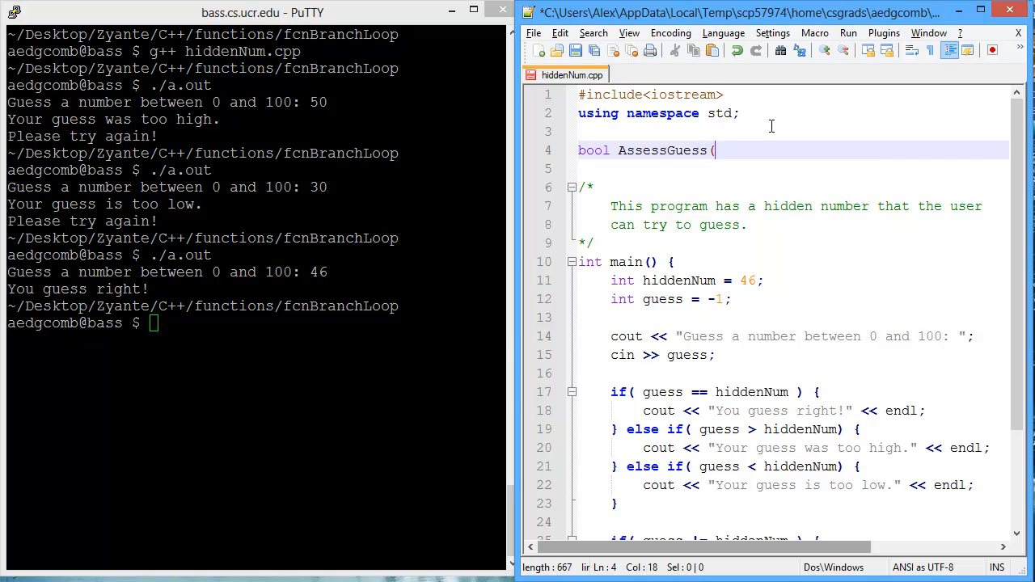
text(int gues)
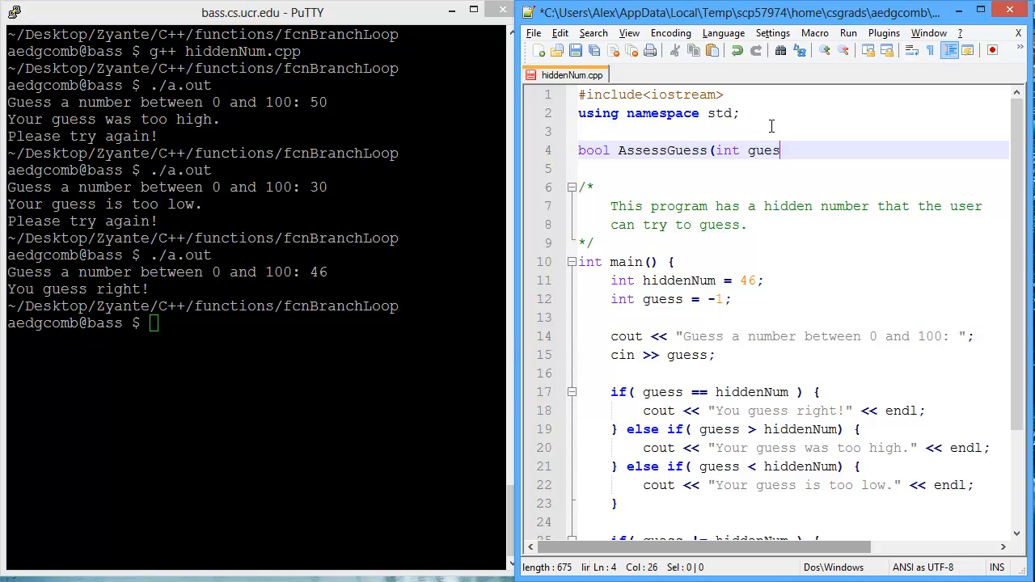
text(s,)
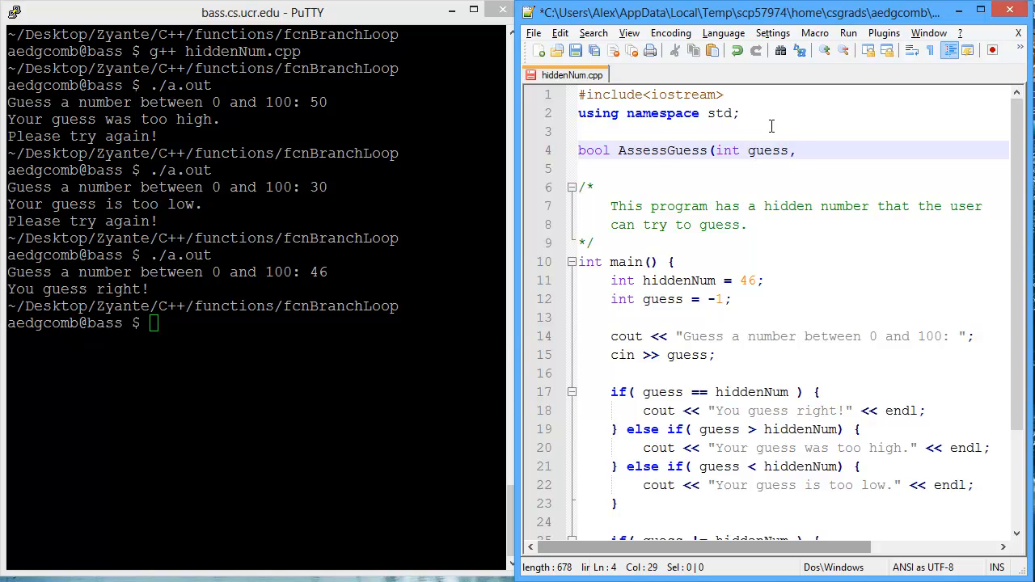
text(int hidd)
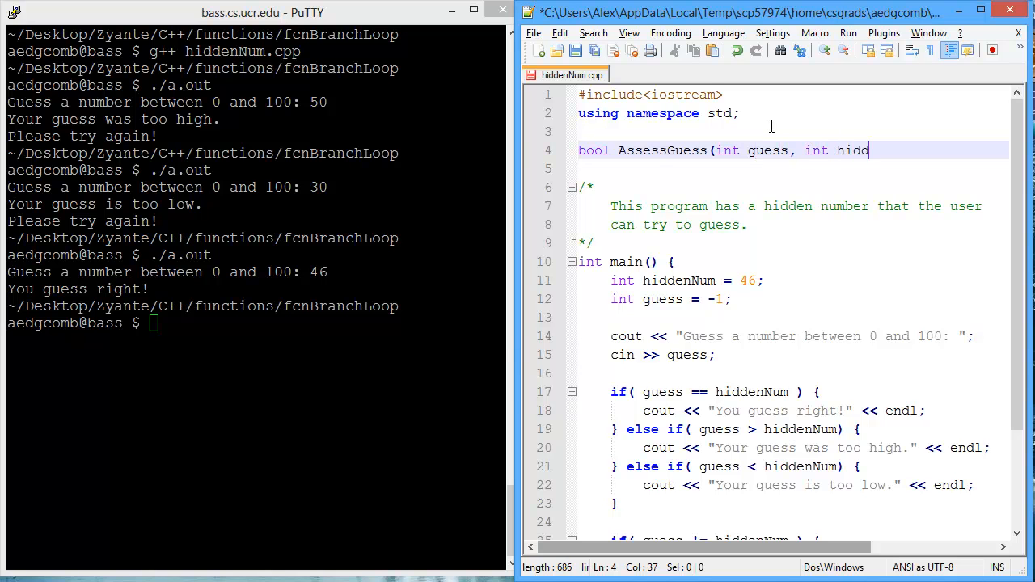
text(enNum) {)
text(})
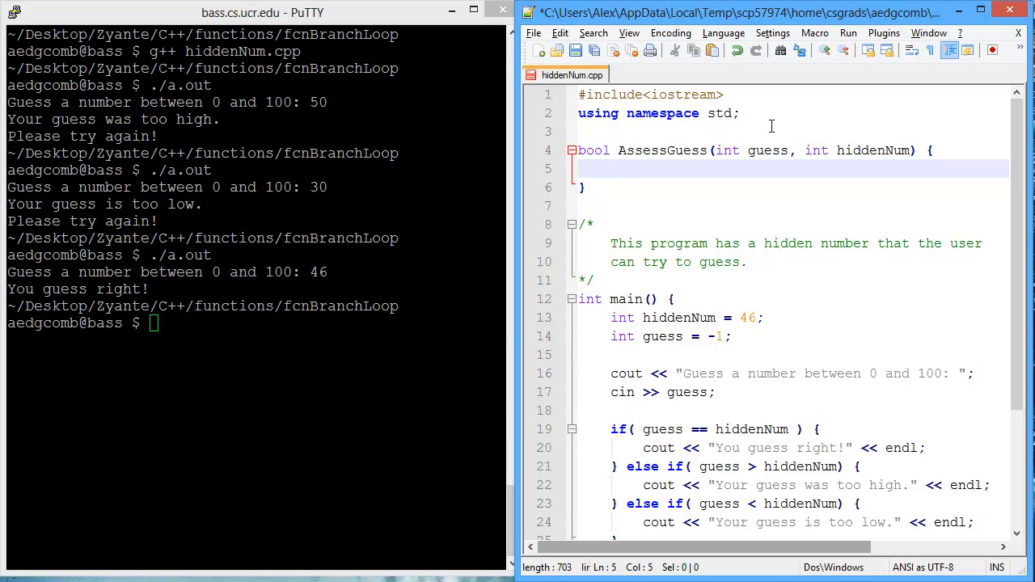
Step: Give AssessGuess the body return (guess == hiddenNum);
text(return)
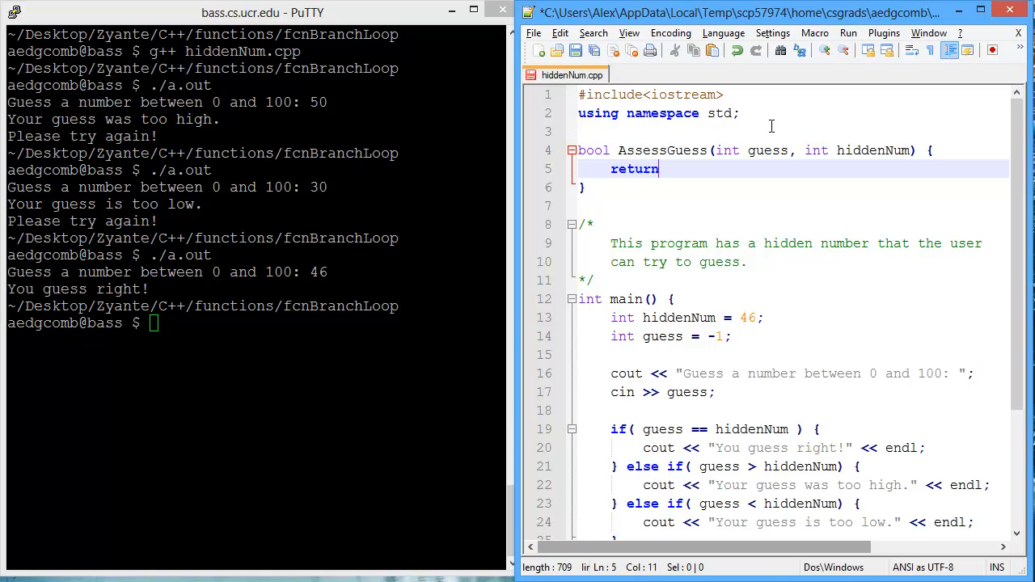
text(()
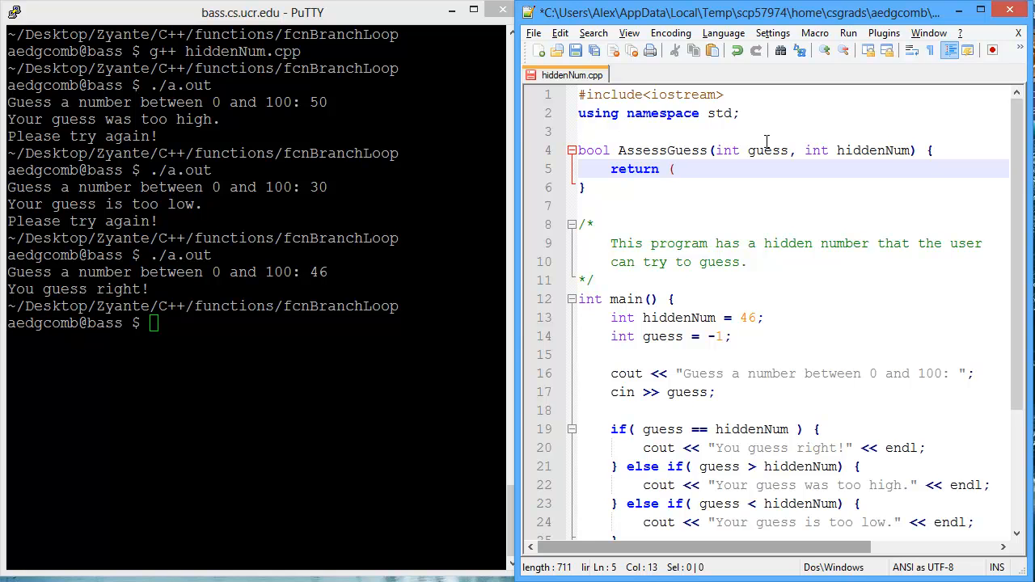
text(guess)
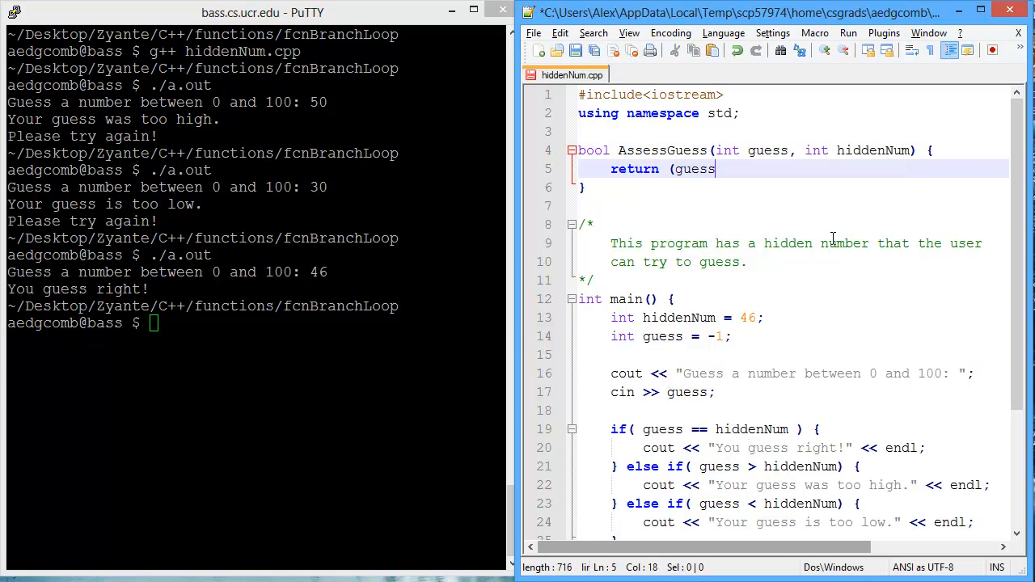
text(==)
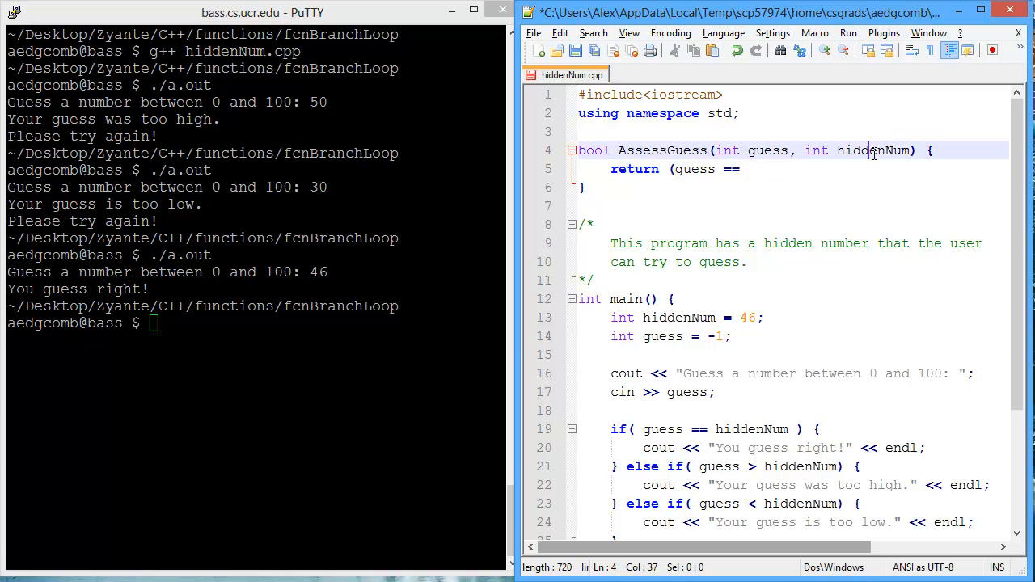
text(hiddenNum);)
click(252, 324)
text(g++ hiddenNum.cpp)
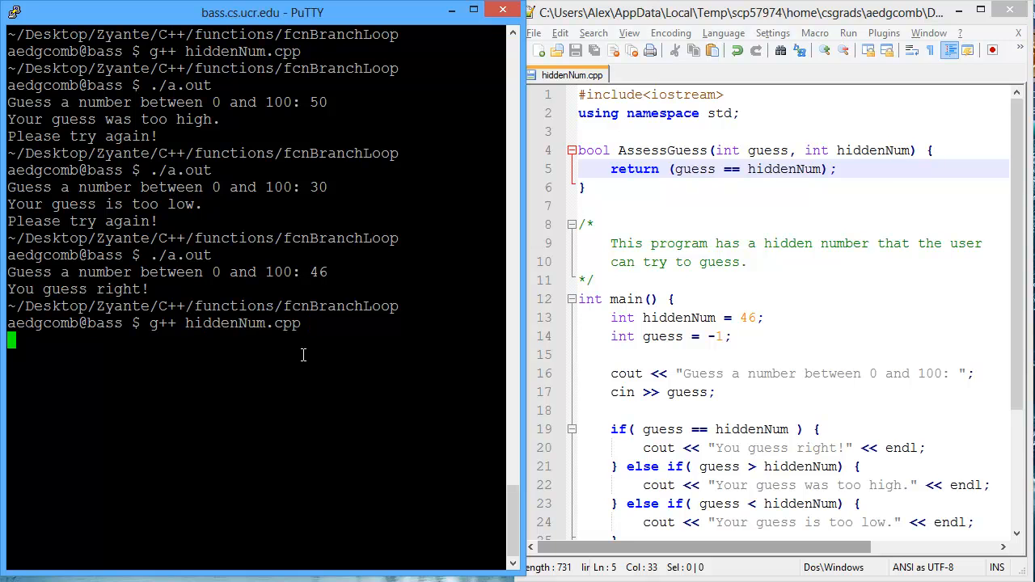
Step: Run the recompiled program, guessing 5 (too low), 50 (too high), then 46 (right)
text(./a.out)
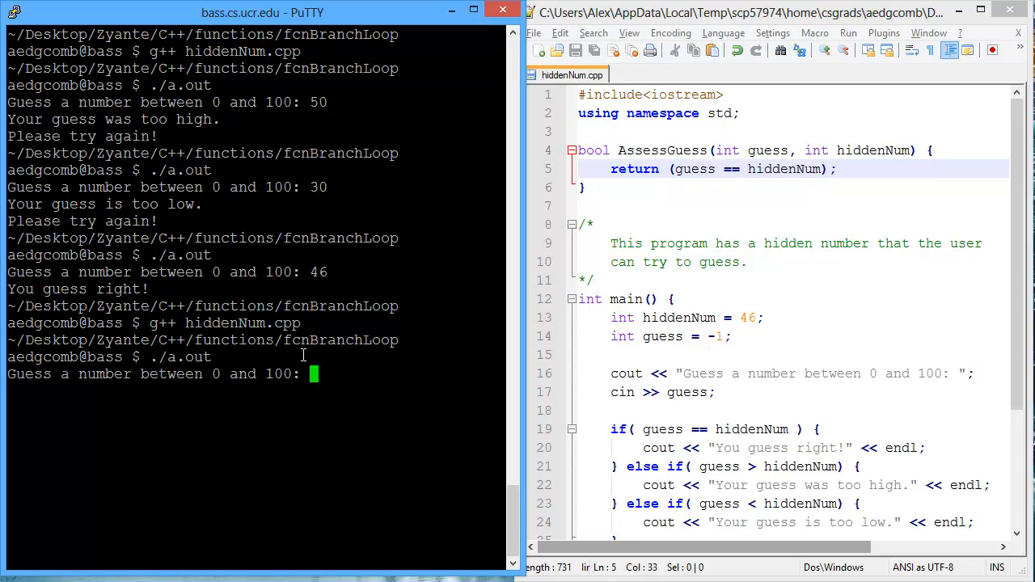
text(5)
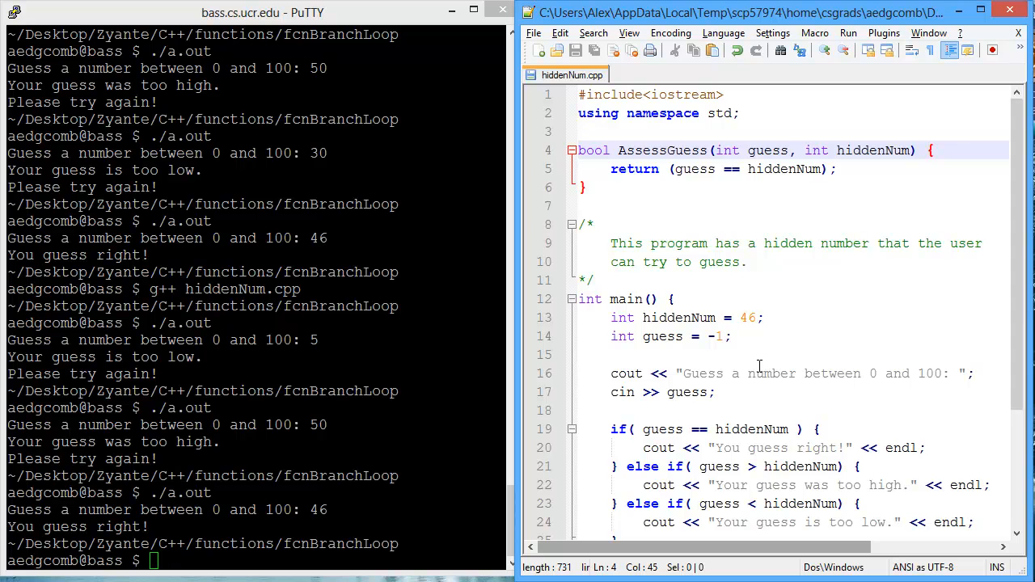
scroll(down, 3)
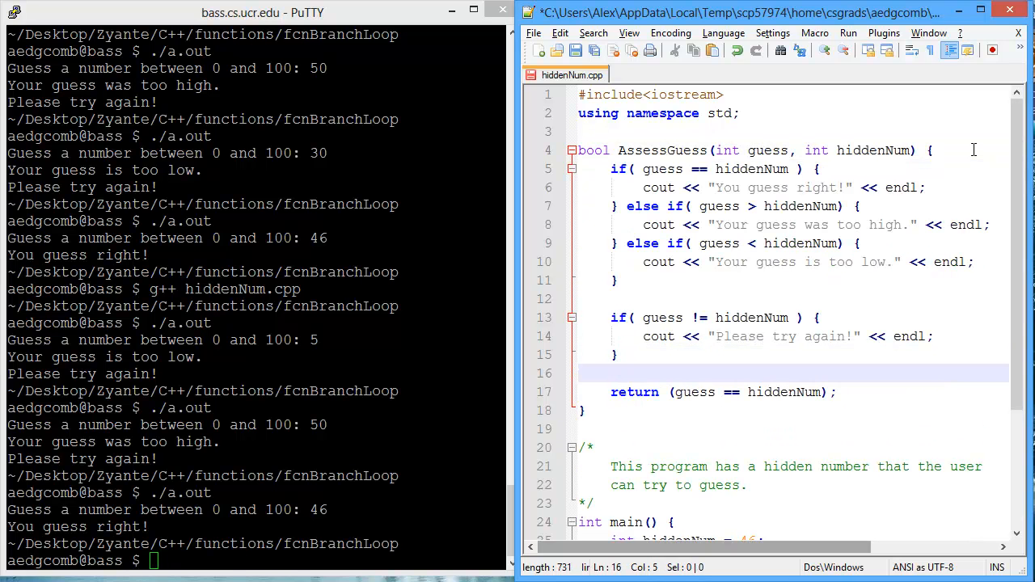
Step: Replace main's inline guess checks with the call AssessGuess(guess, hiddenNum);
double_click(663, 150)
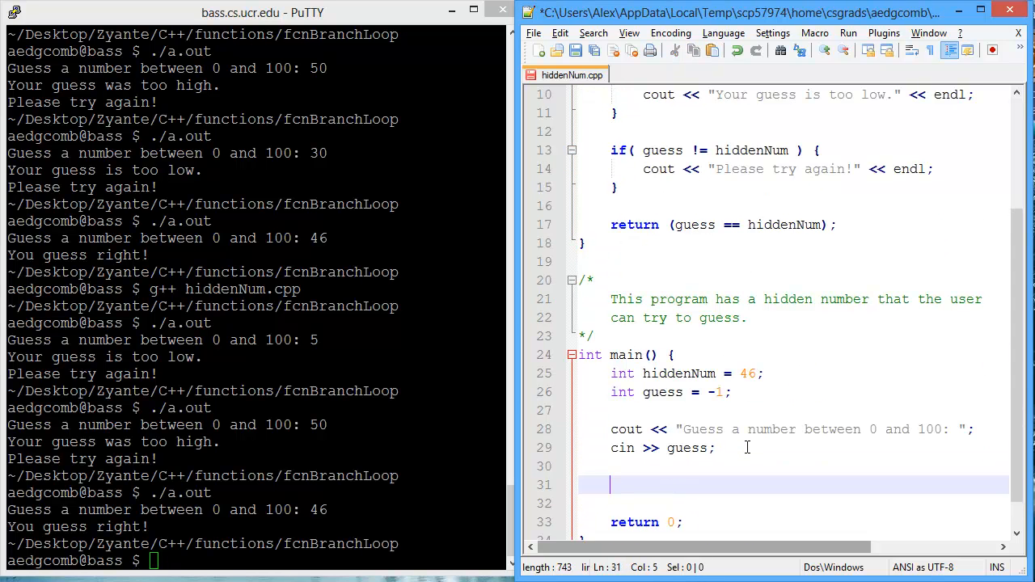
text(AssessGuess()
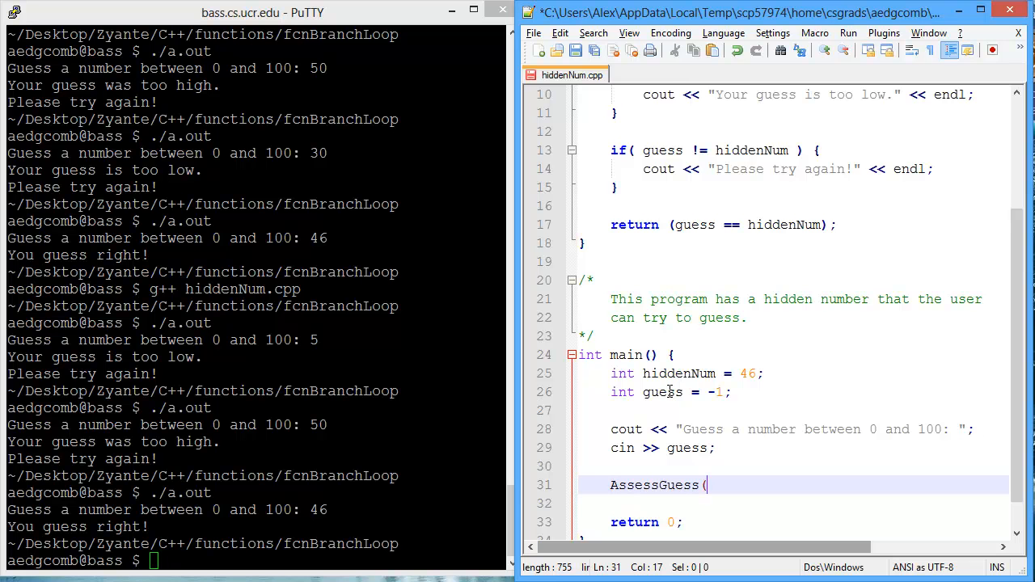
scroll(up, 3)
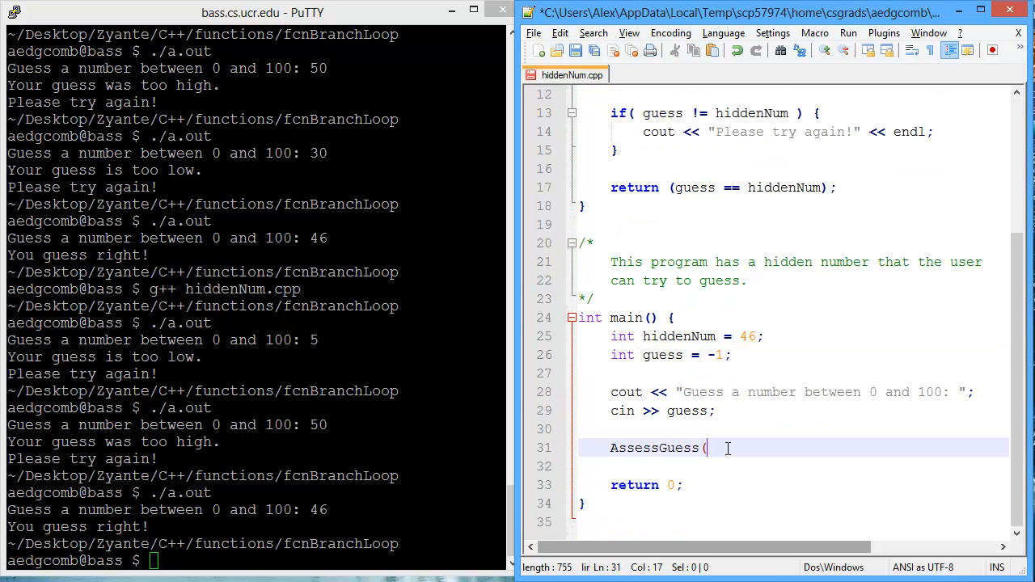
text(guess,)
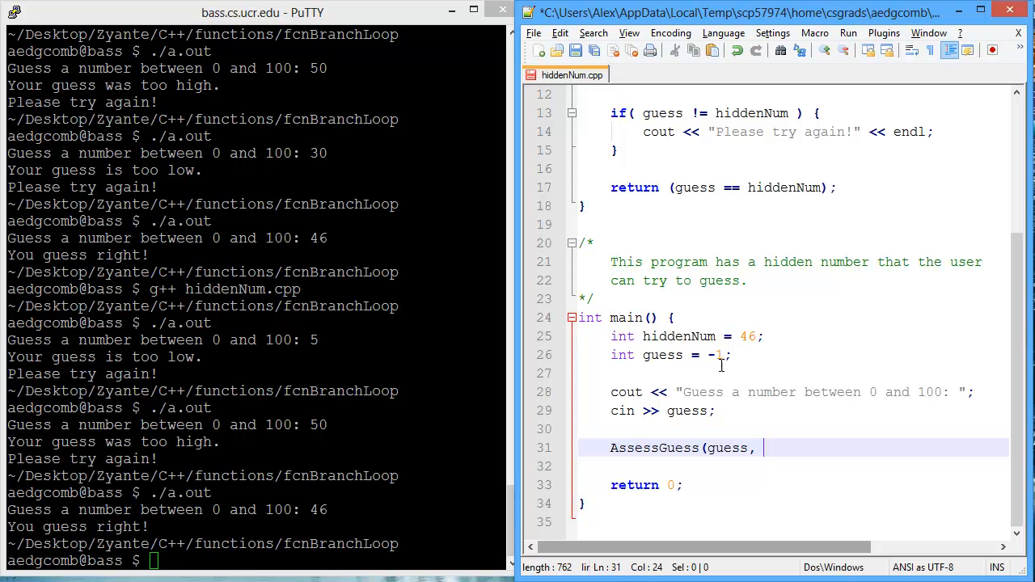
text(hiddenNum)
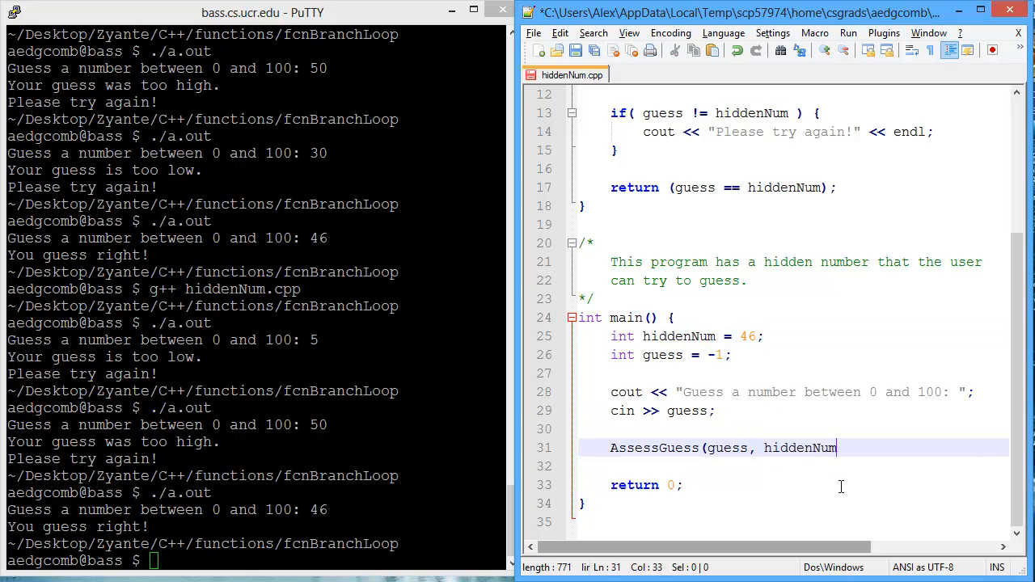
text();)
click(252, 561)
text(g++ hiddenNum.cpp)
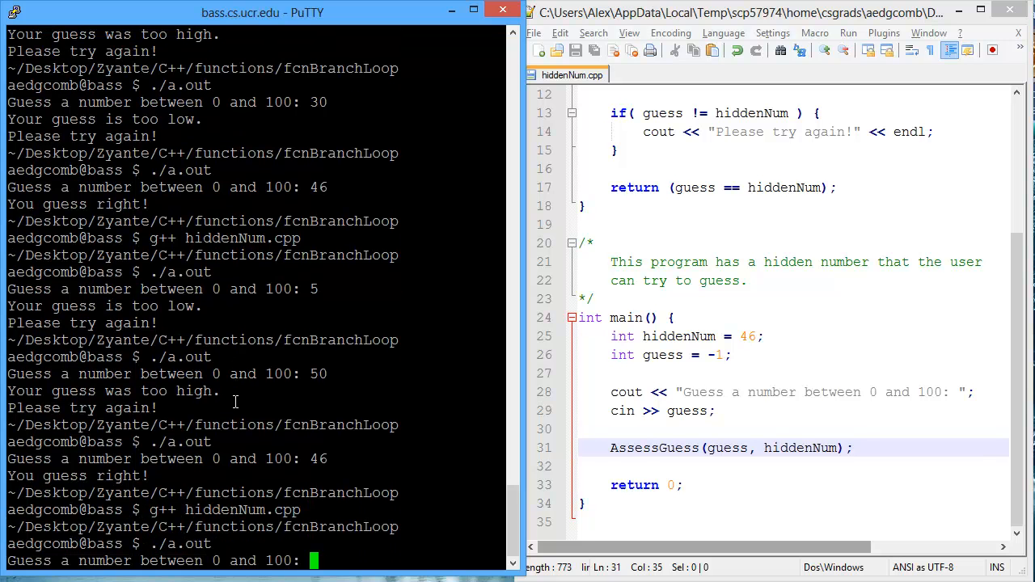
Step: Run the rebuilt program and enter guesses 50, 40 and 46
text(50)
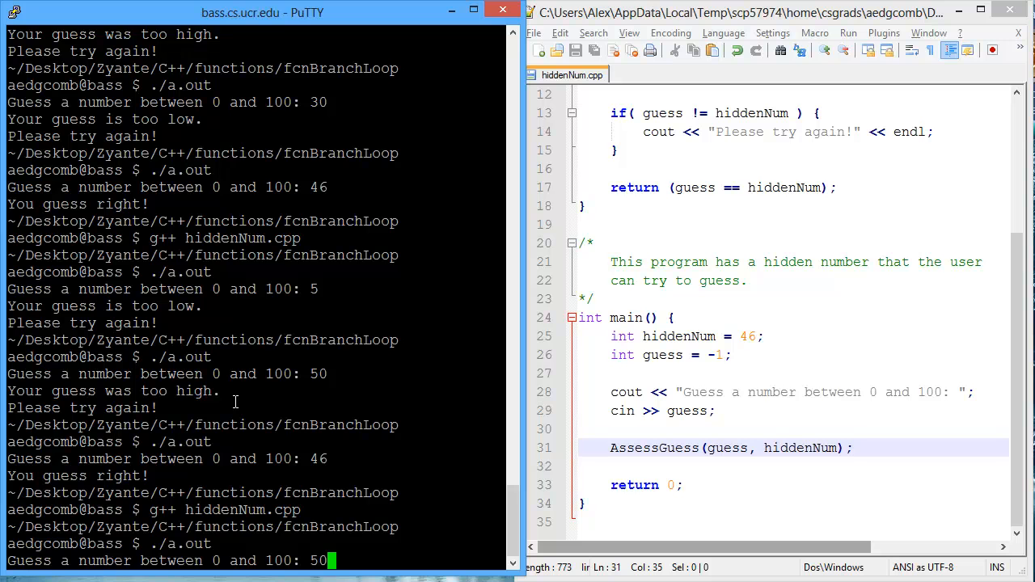
key(Return)
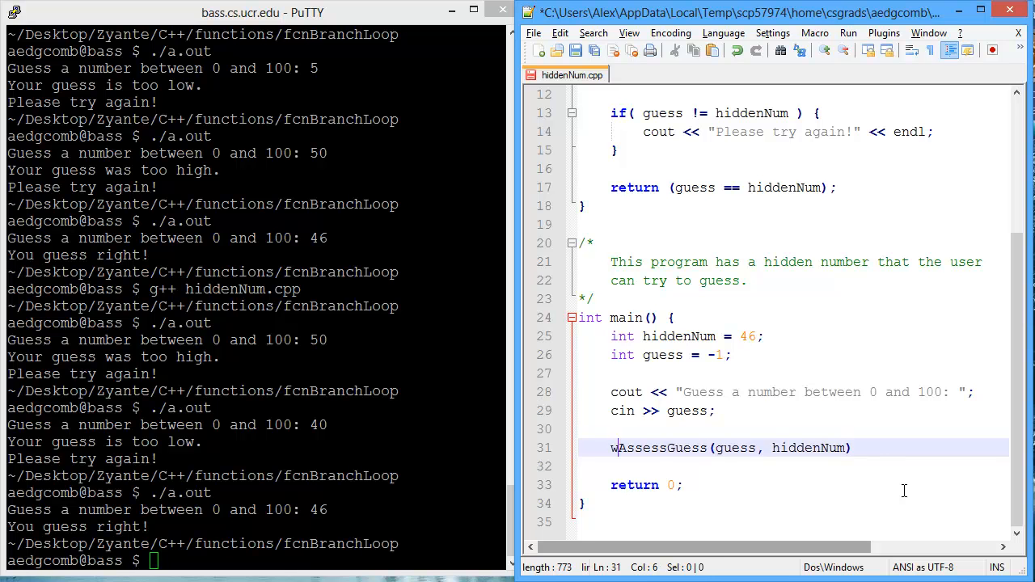
Step: Wrap the call in while(!AssessGuess(guess, hiddenNum)), re-prompting and reading a guess inside
text(hile( !)
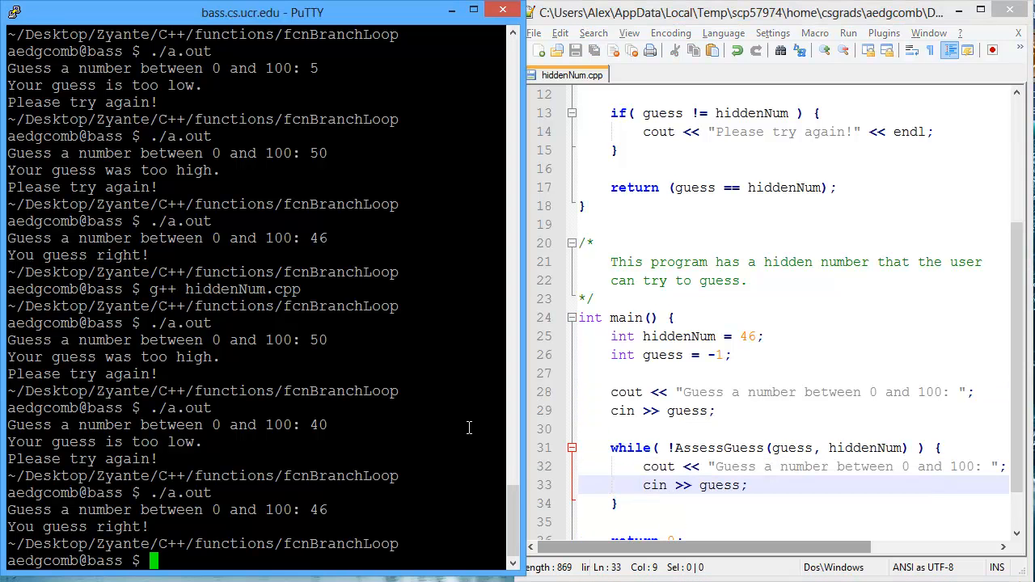
Step: Recompile with g++ hiddenNum.cpp and guess 50, 40, 45, 46 in a single run
text(g++ hiddenNum.cpp)
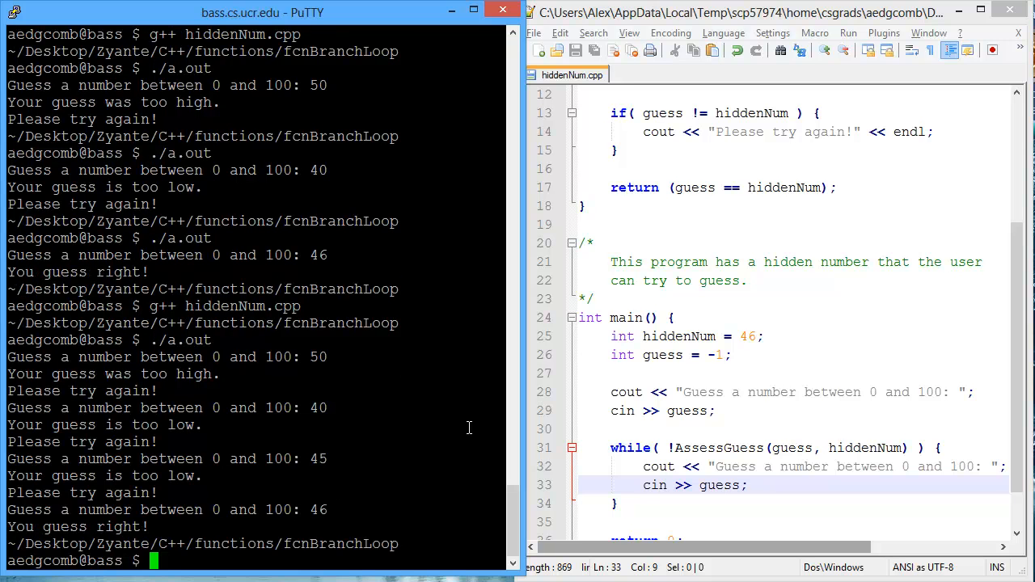
click(733, 504)
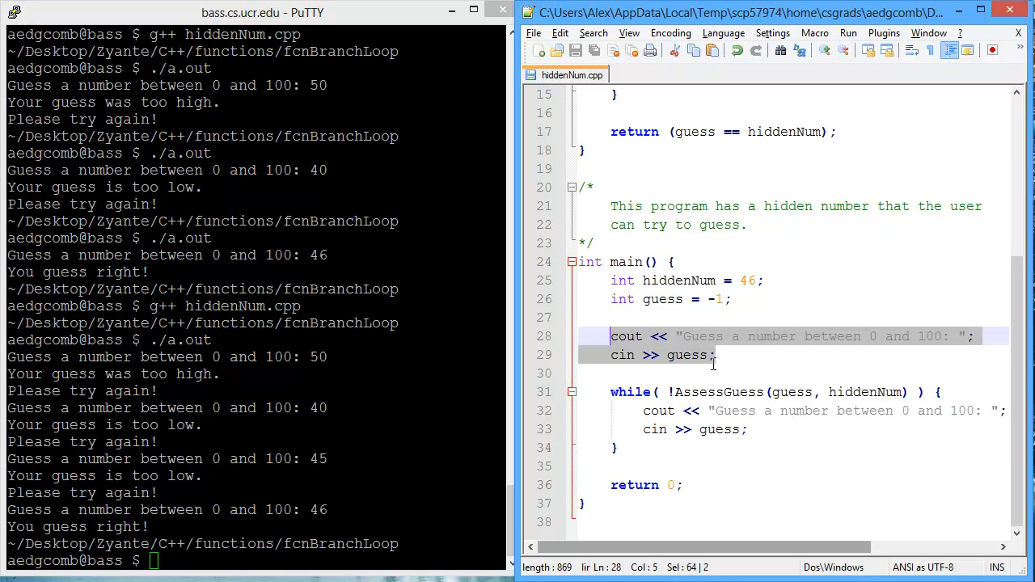
Step: Below AssessGuess, add int GetGuess() that prompts for, reads and returns a guess
click(633, 151)
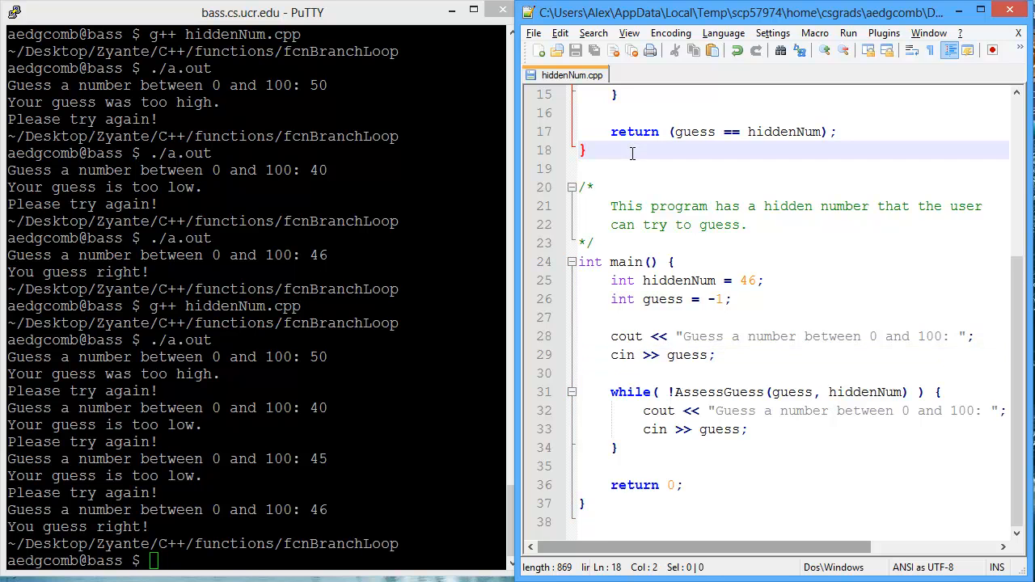
key(enter)
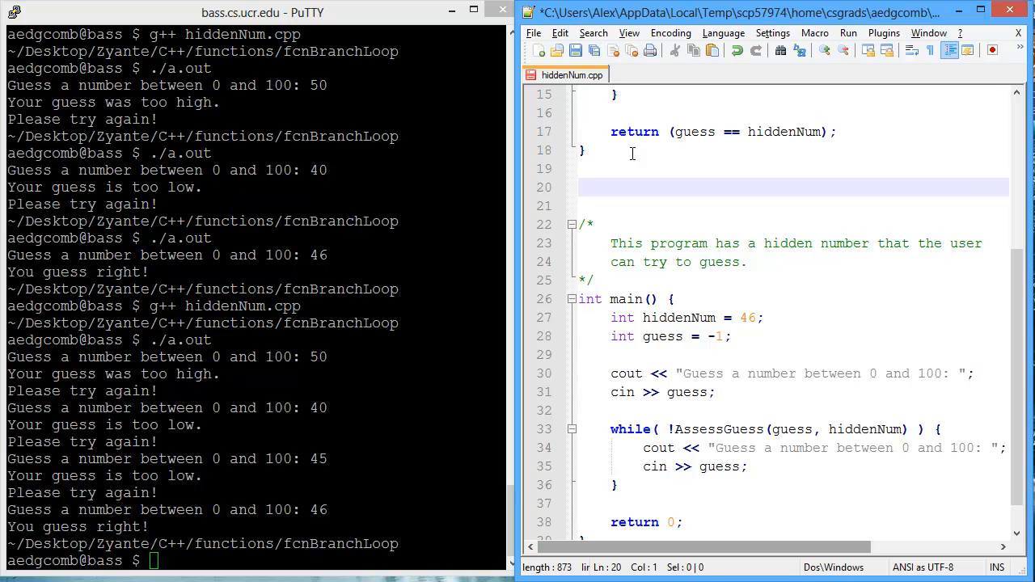
text(int G)
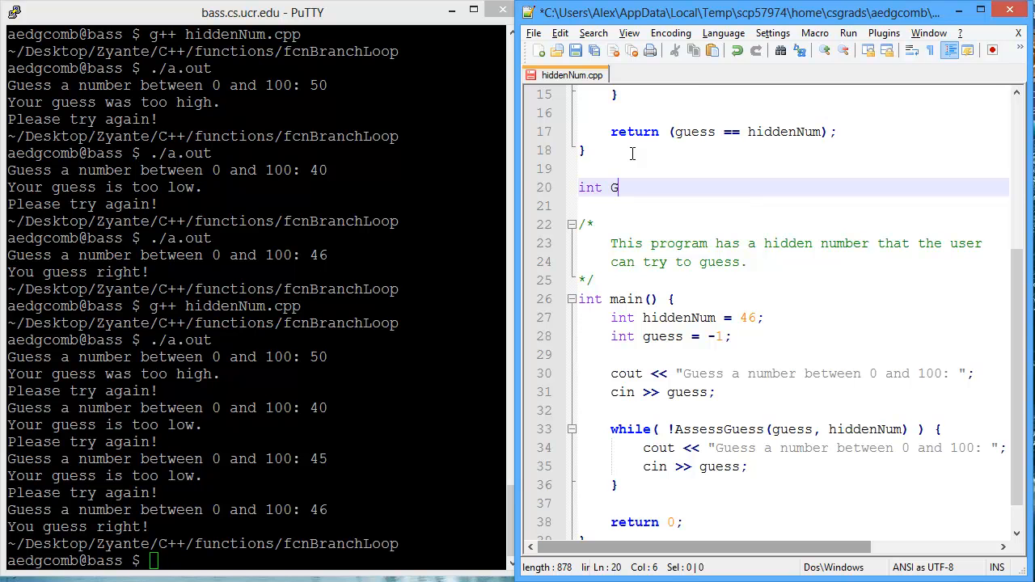
text(etGu)
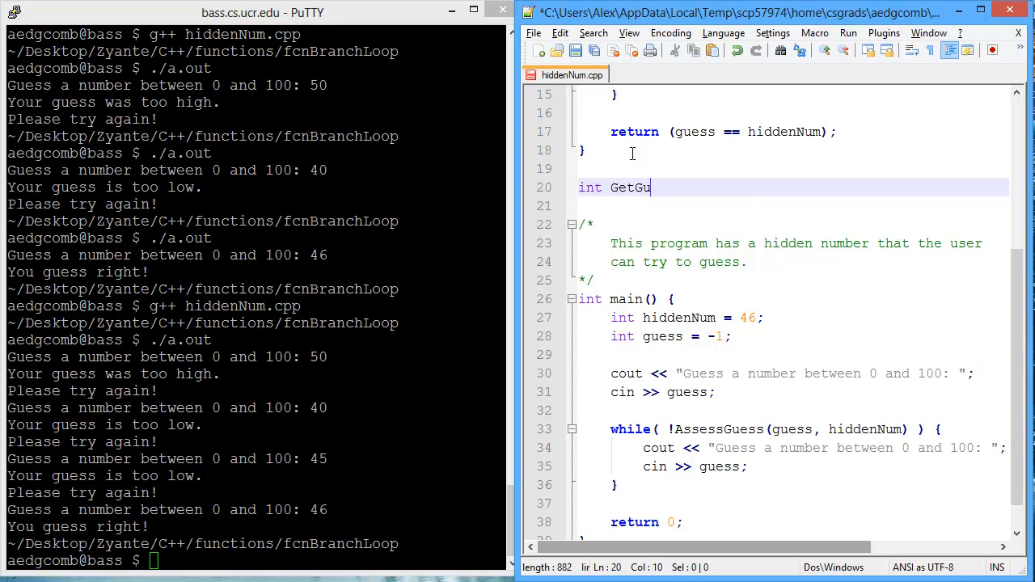
text(ess() {)
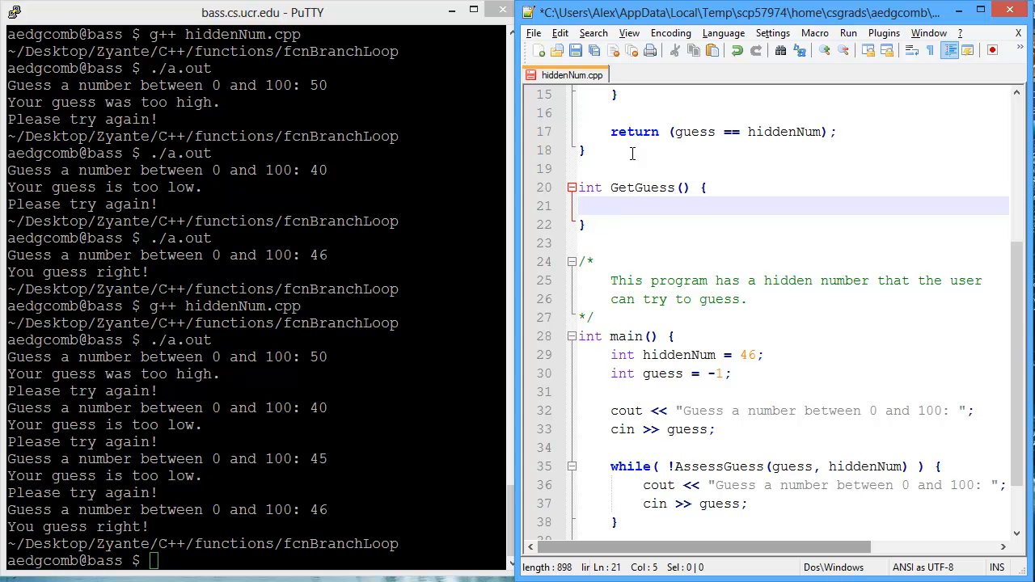
text(int guess = -1;)
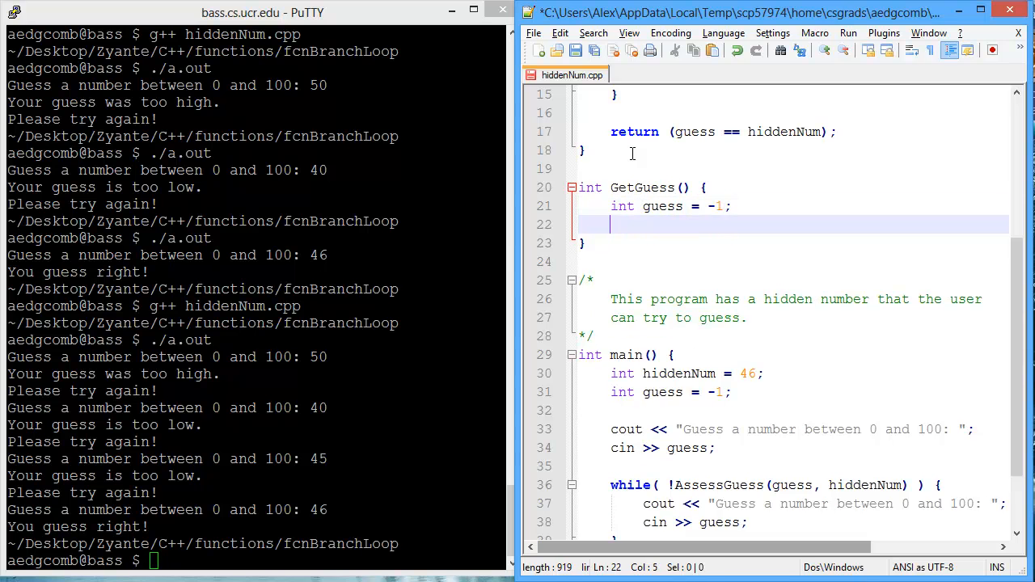
text(return guess;)
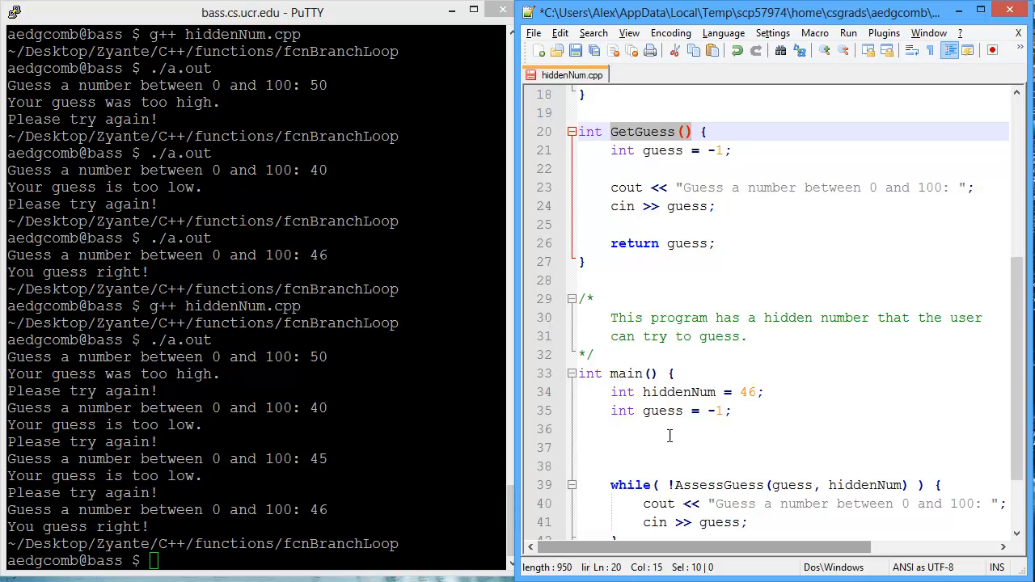
Step: Replace main's prompt lines with guess = GetGuess();
click(791, 447)
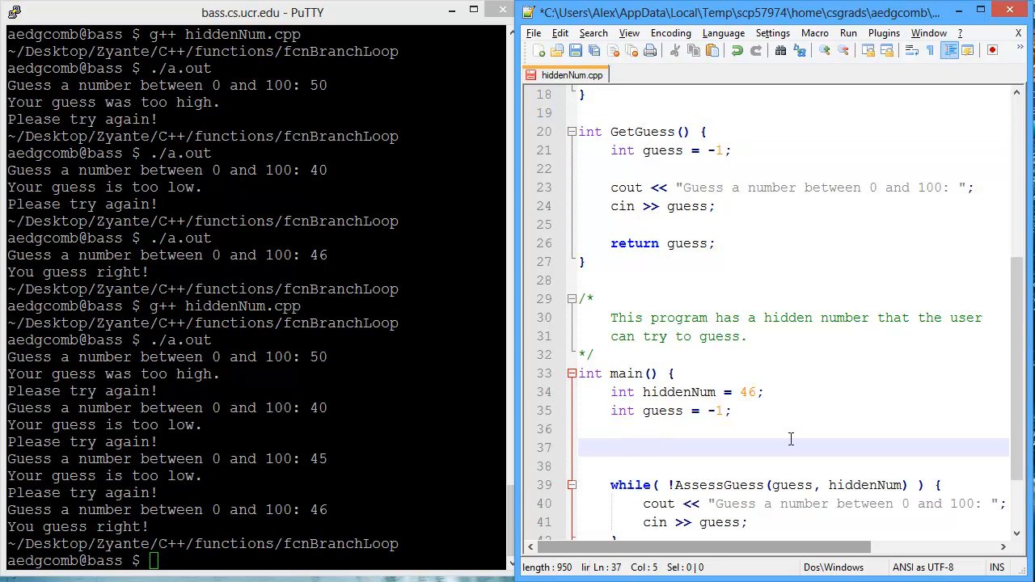
text(GetGuess();)
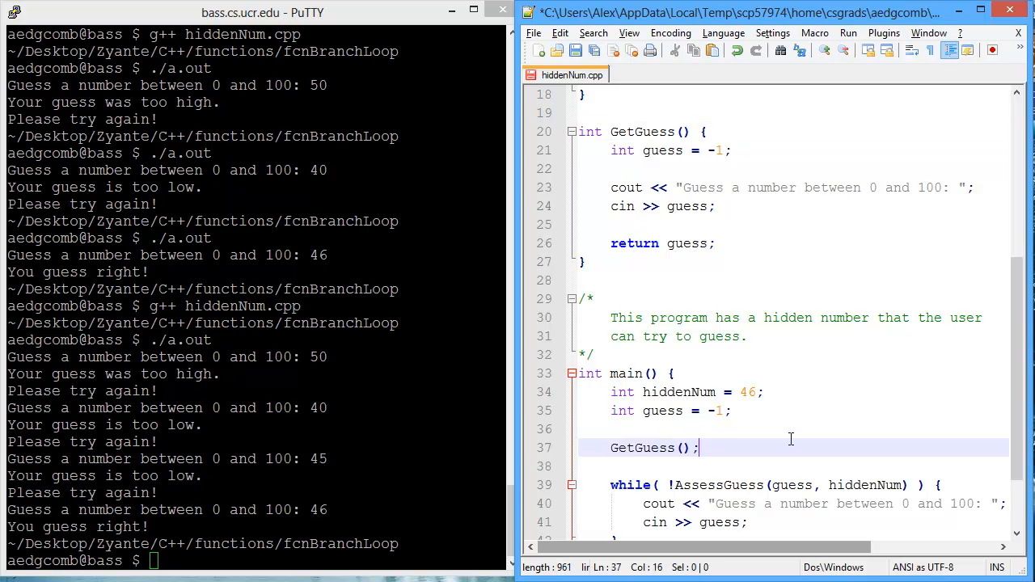
double_click(663, 410)
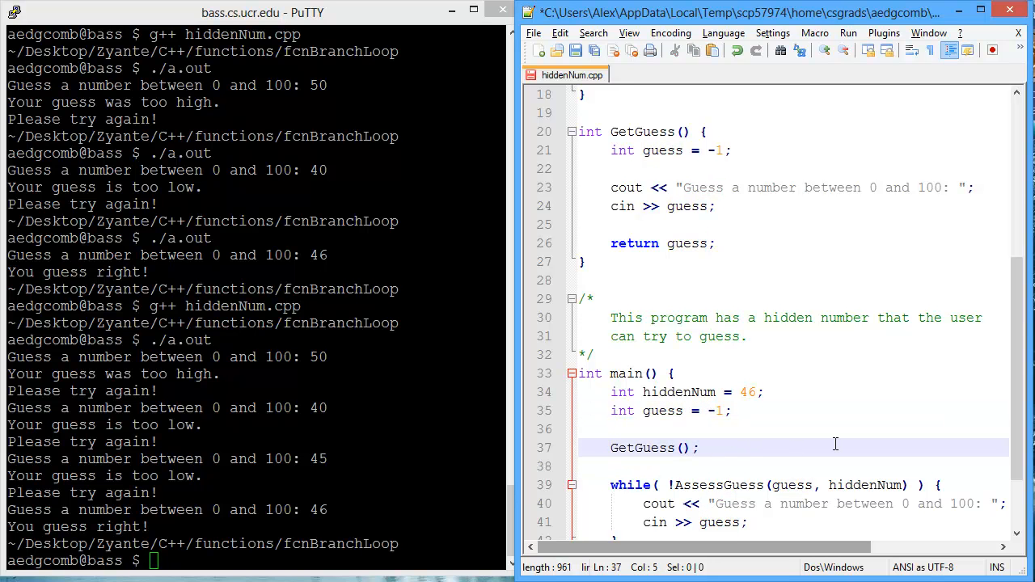
text(guess =)
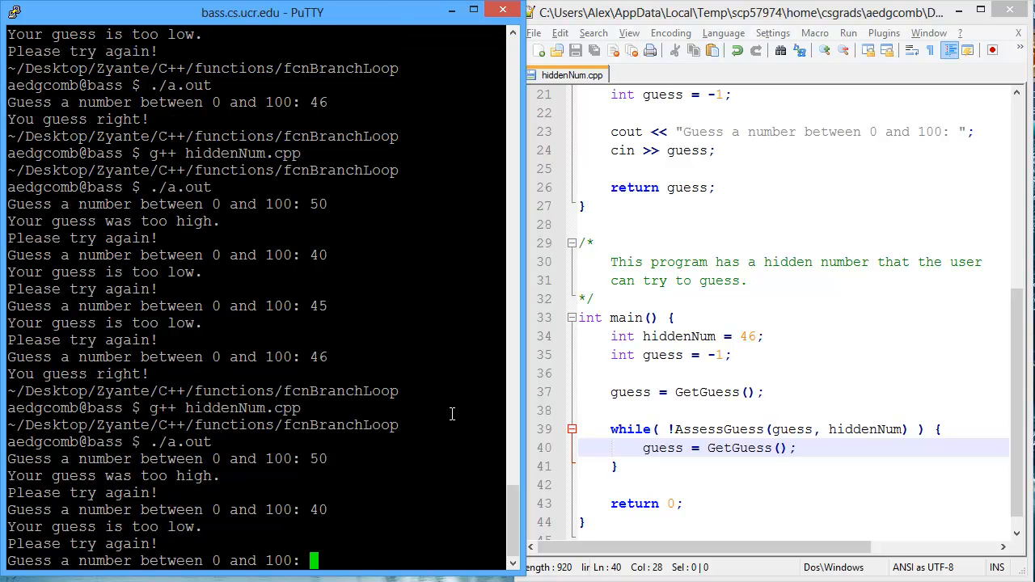
Step: Recompile and run the GetGuess version, guessing 50, 40, then 46
text(46)
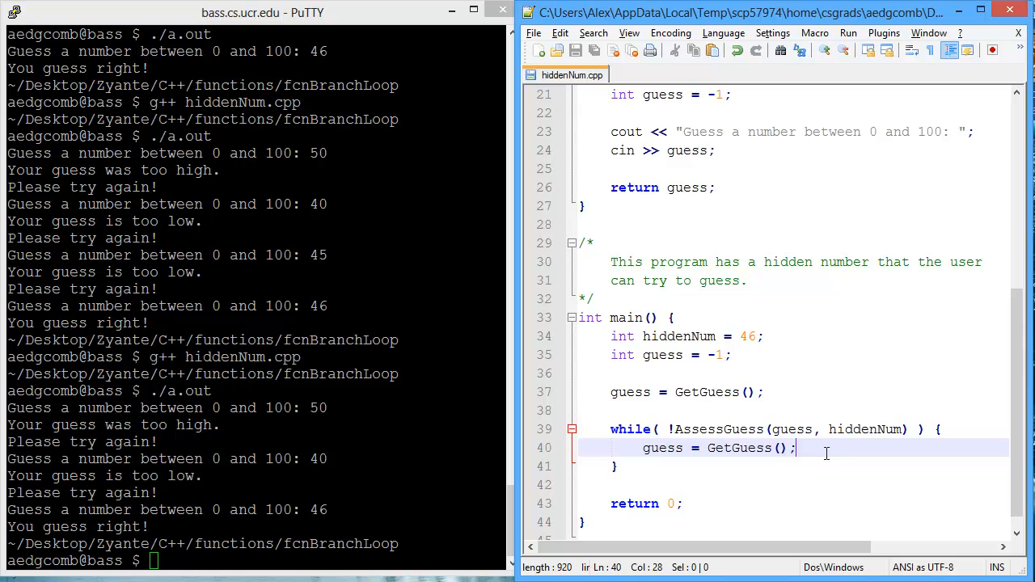
Step: Move main's game code into a new void GuessGame() and call GuessGame(); from main
drag(796, 448, 615, 337)
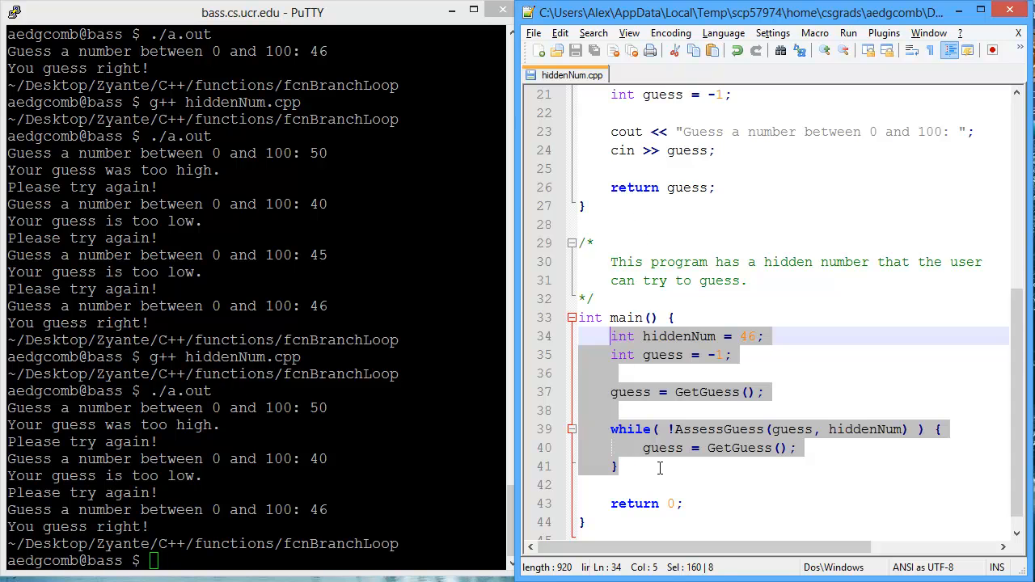
mouse_move(663, 348)
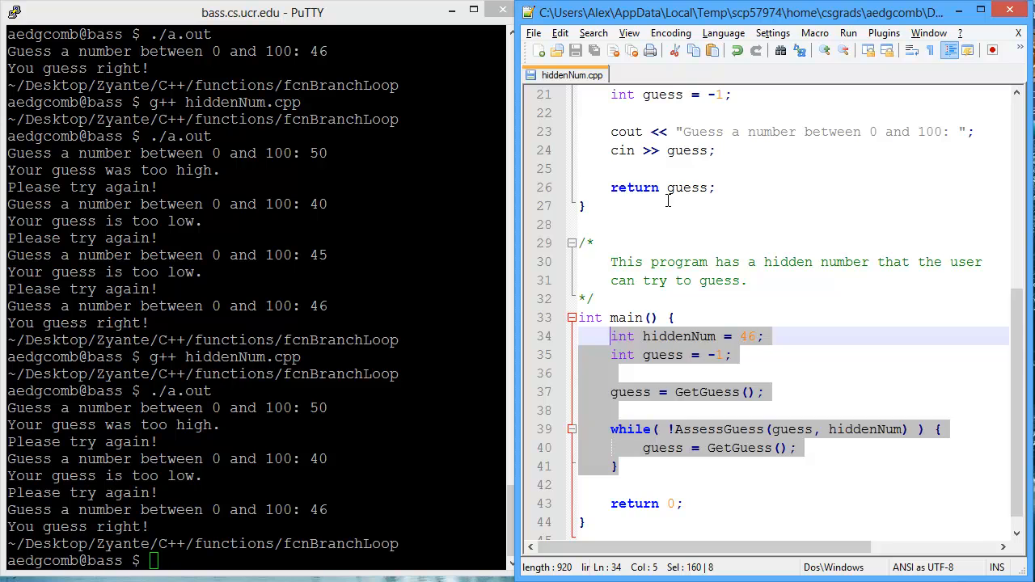
text(void)
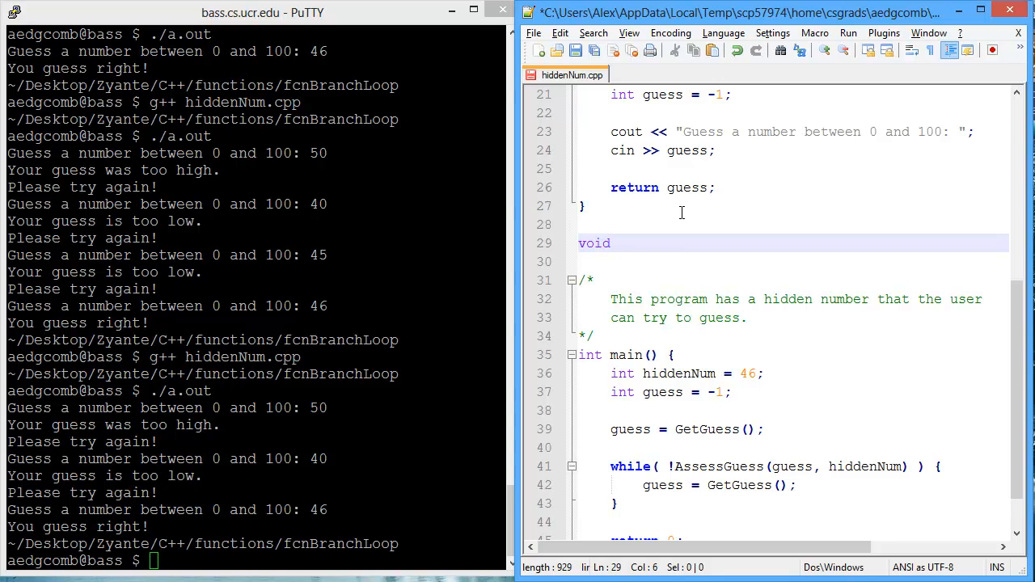
text(GuessGame ())
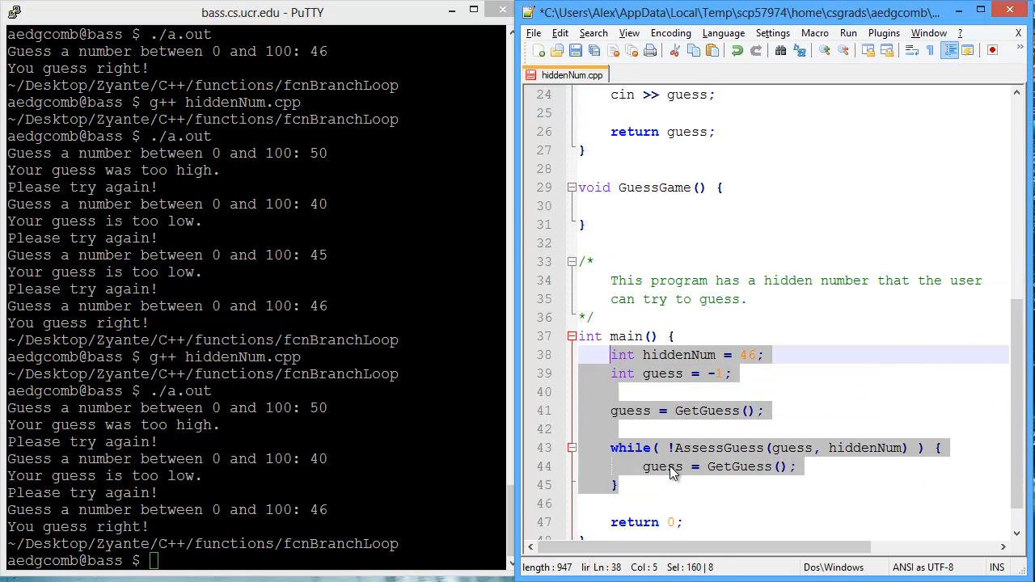
key(Delete)
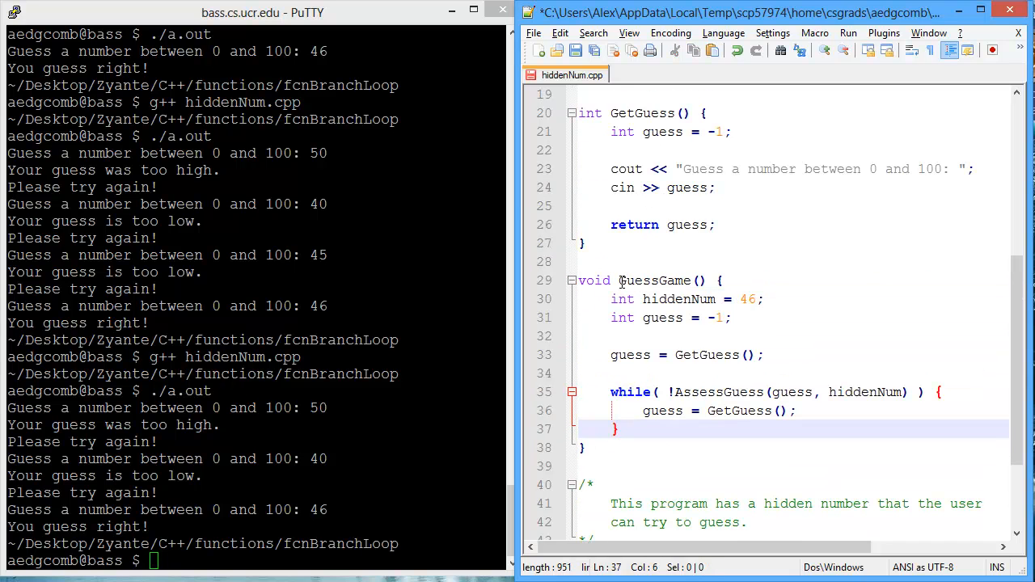
double_click(655, 281)
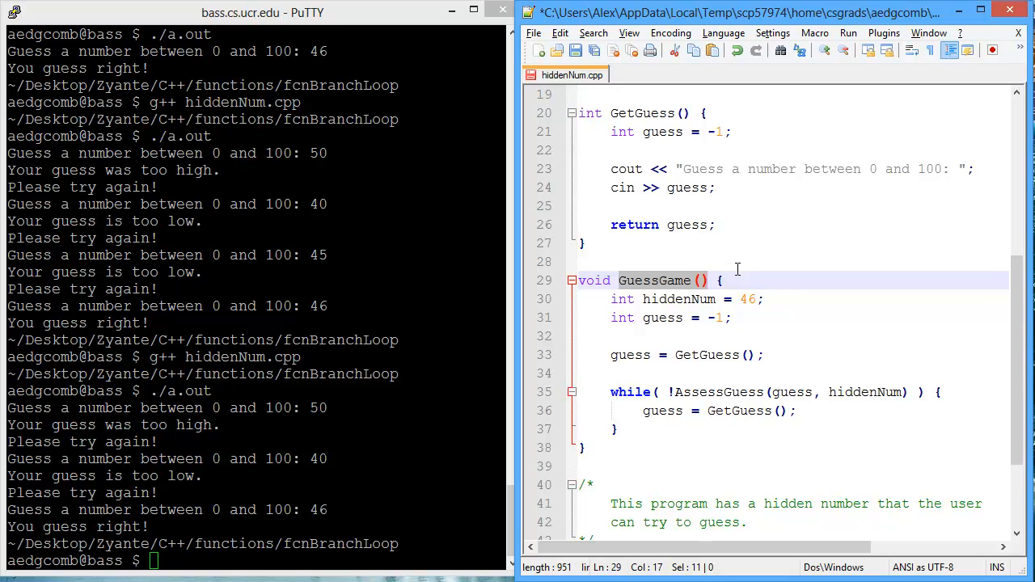
scroll(down, 3)
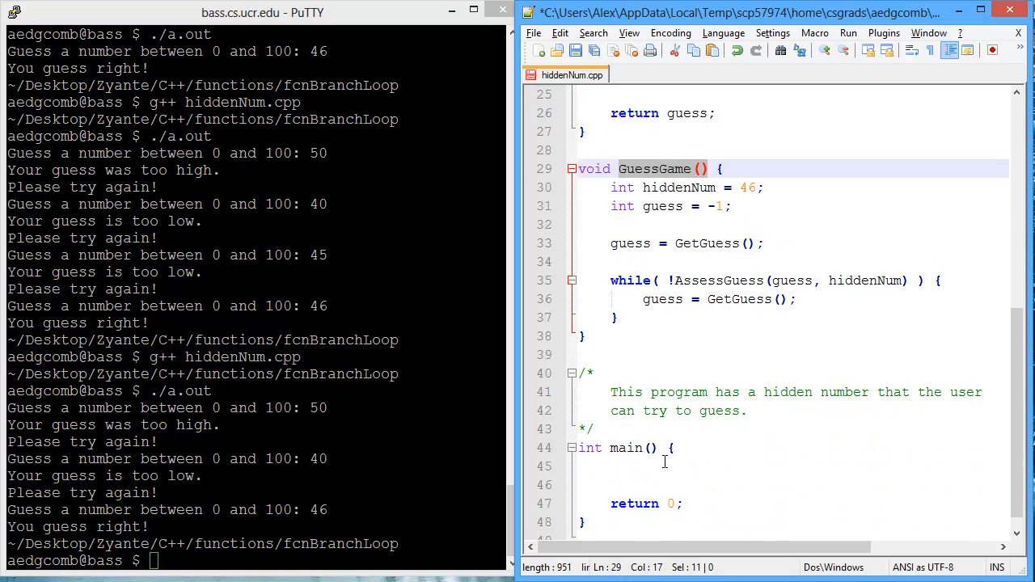
text(GuessGame();)
click(254, 560)
text(g++ hiddenNum.cpp)
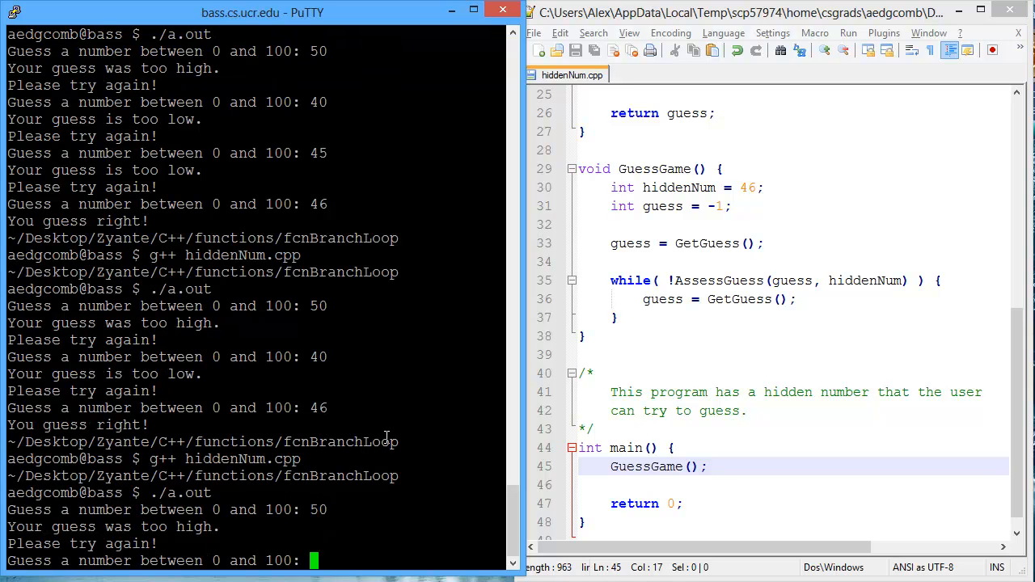
Step: Submit the winning guess 46, then select the GuessGame() call in main
text(46)
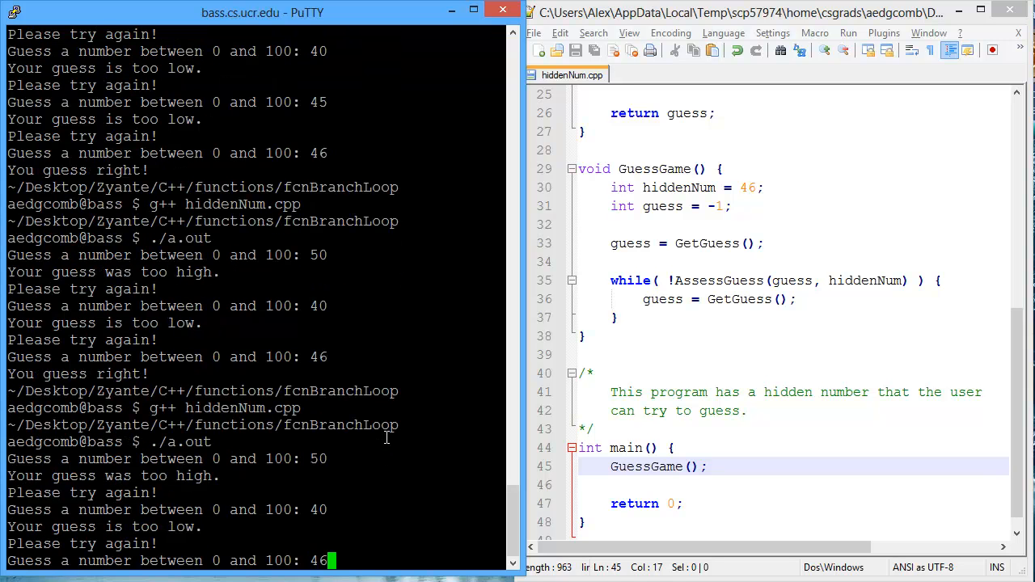
key(Return)
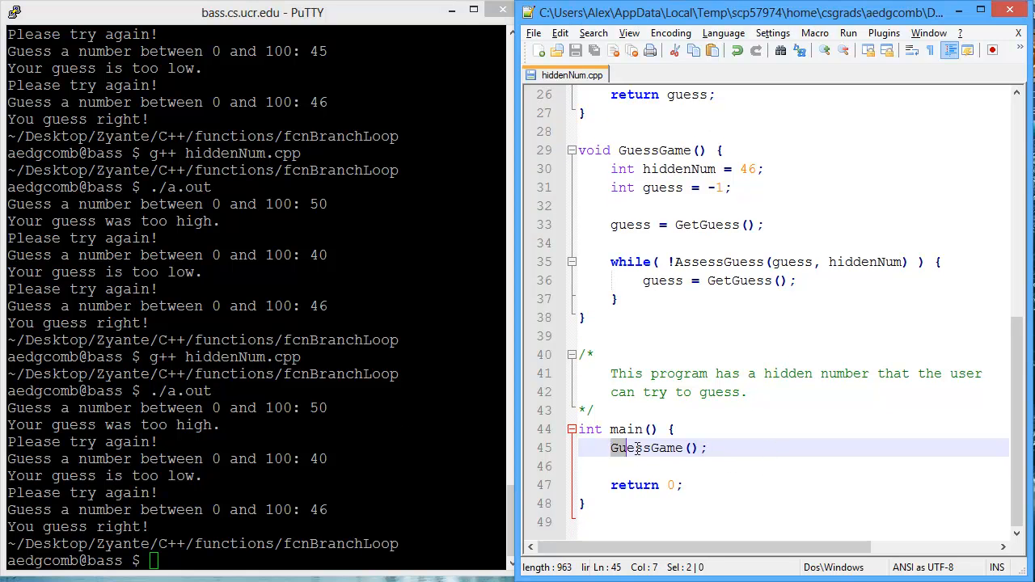
double_click(647, 448)
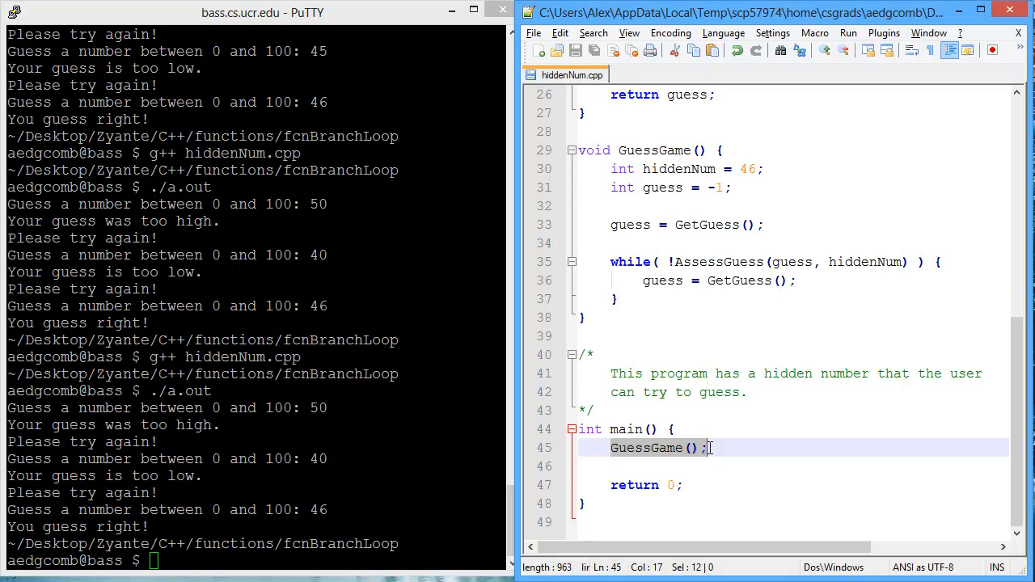
click(671, 484)
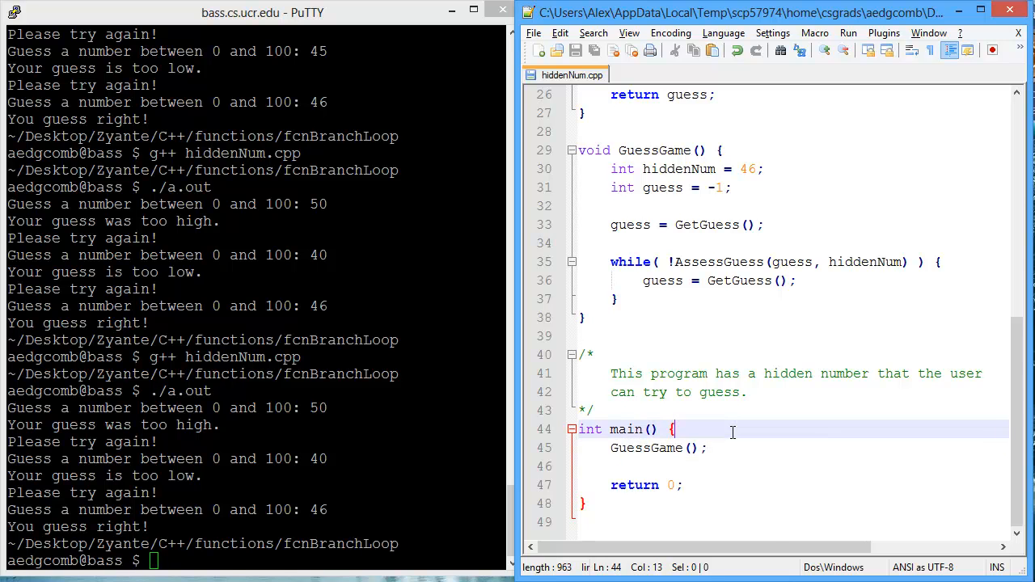
mouse_move(832, 445)
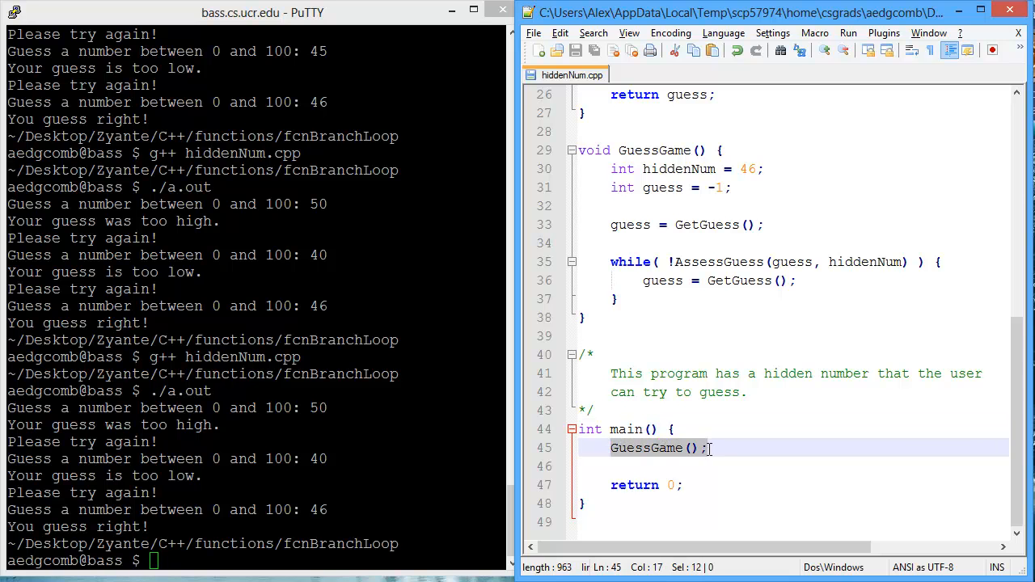
Step: After GuessGame(), add the prompt "Would you like to play again? (press 'y' for yes)" and cin >> key
click(725, 449)
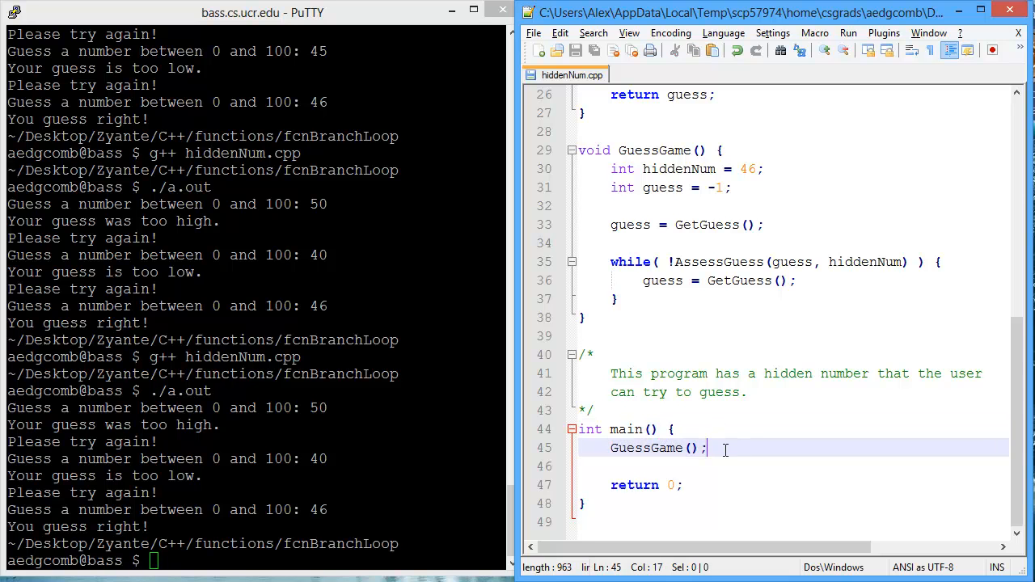
text(cout << "Would you like to)
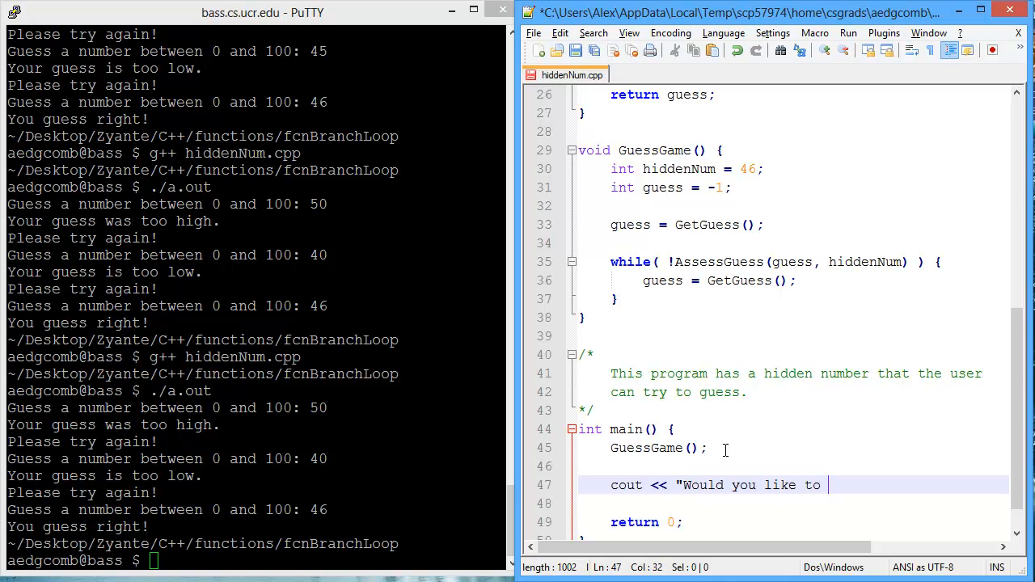
text(play again?)
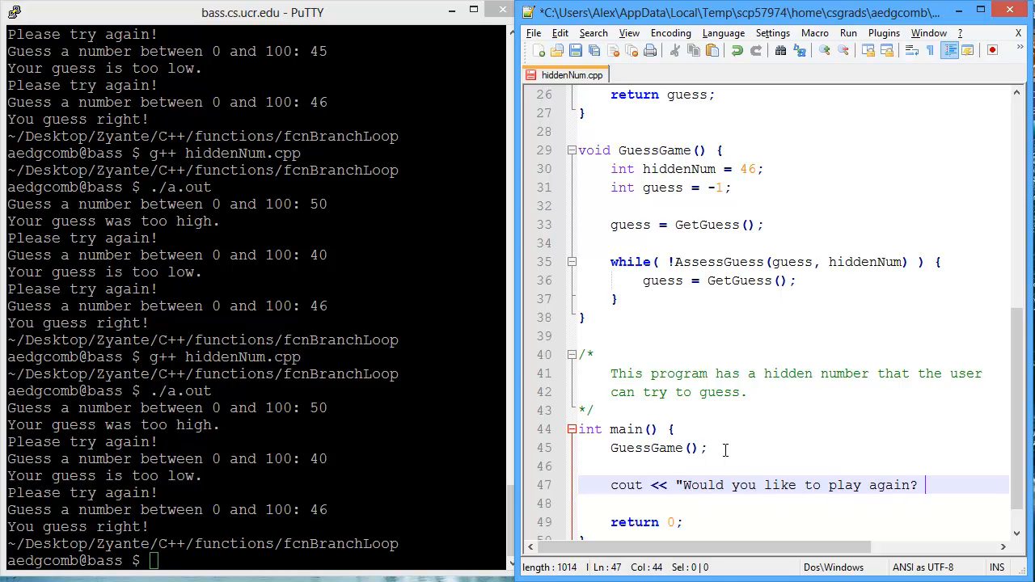
text((pres)
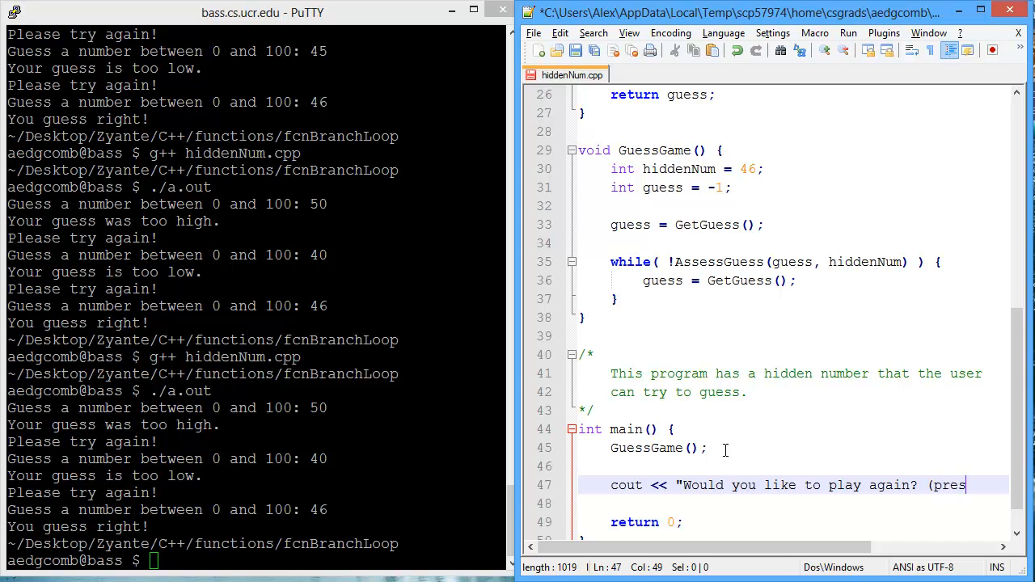
text(s 'y' for y)
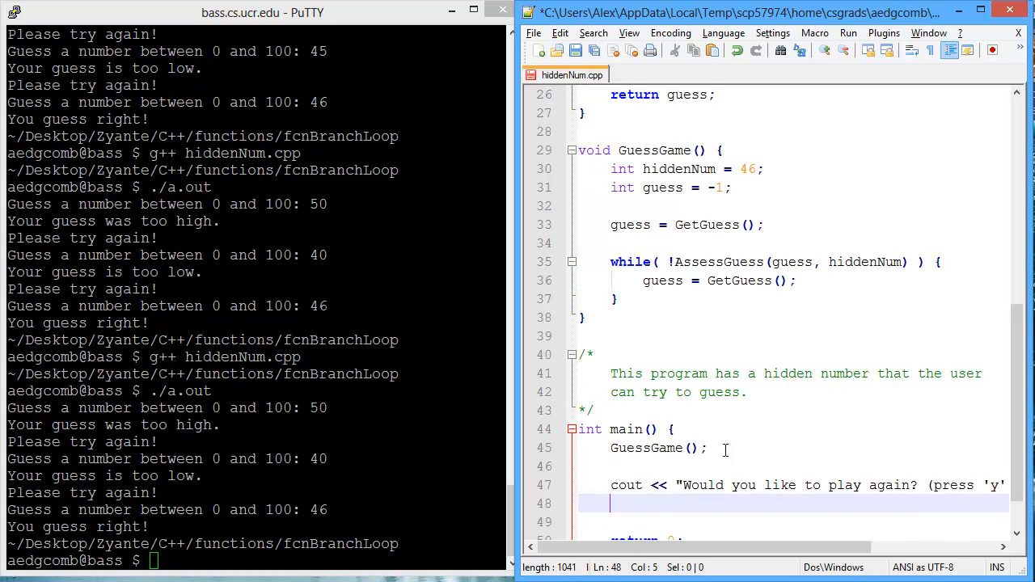
text(cin >> key;)
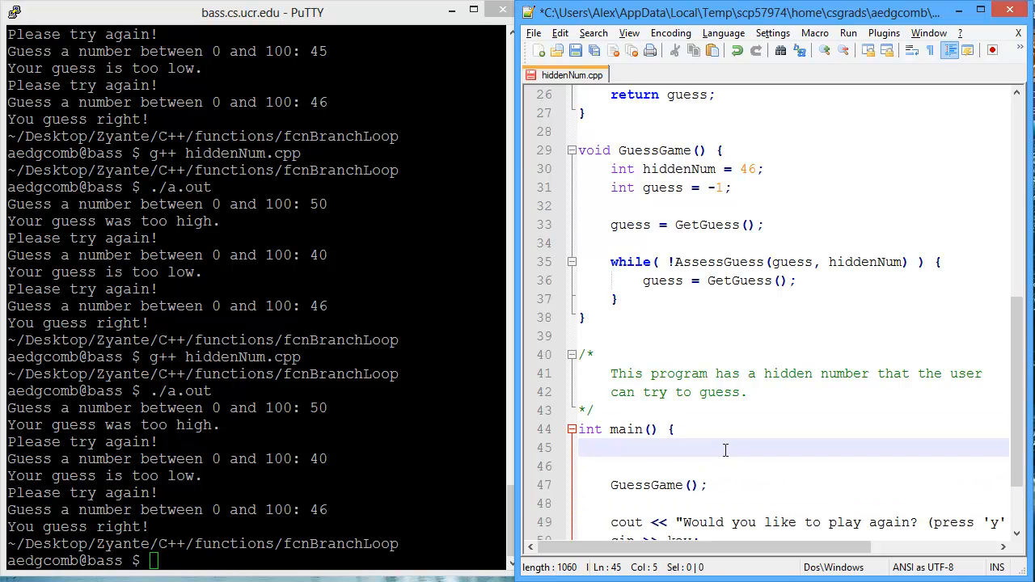
Step: Declare char key = '-' in main and save hiddenNum.cpp
text(char)
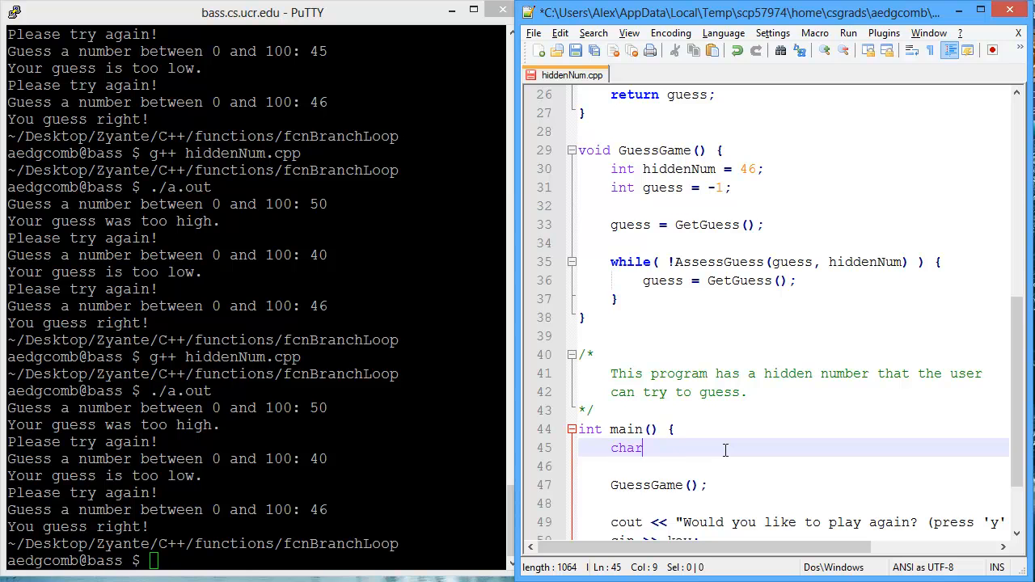
text(key = '-)
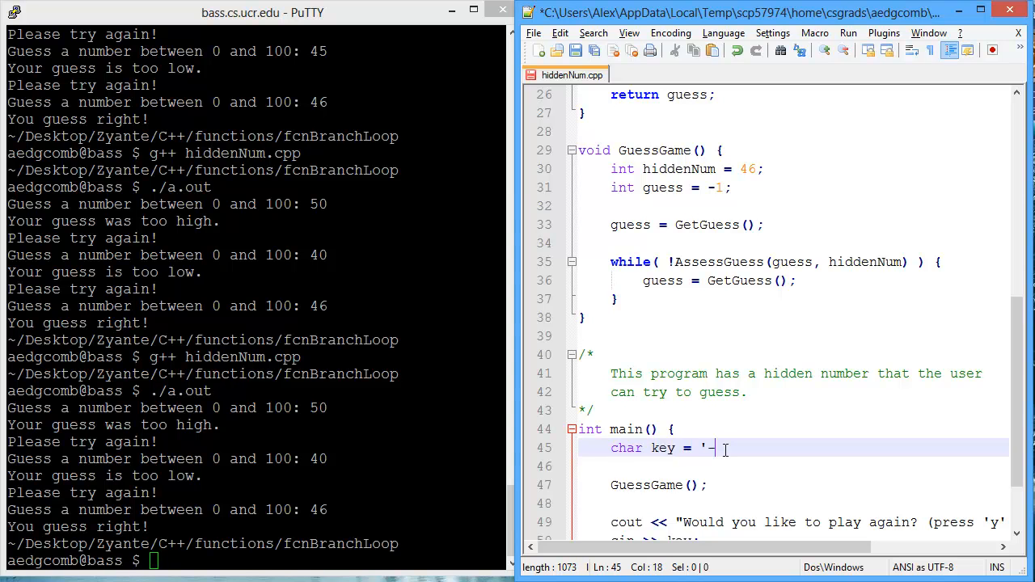
text(';)
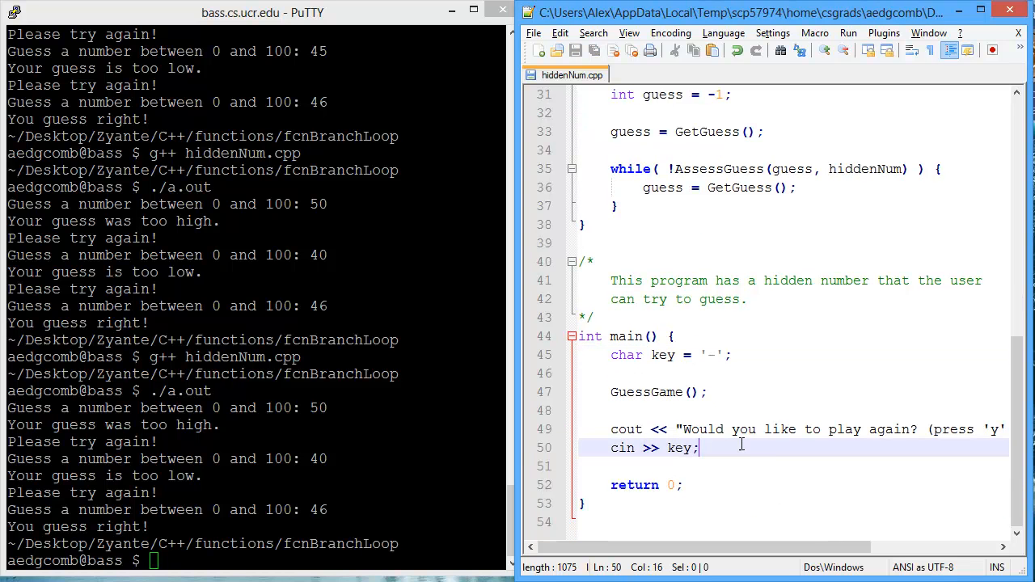
key(enter)
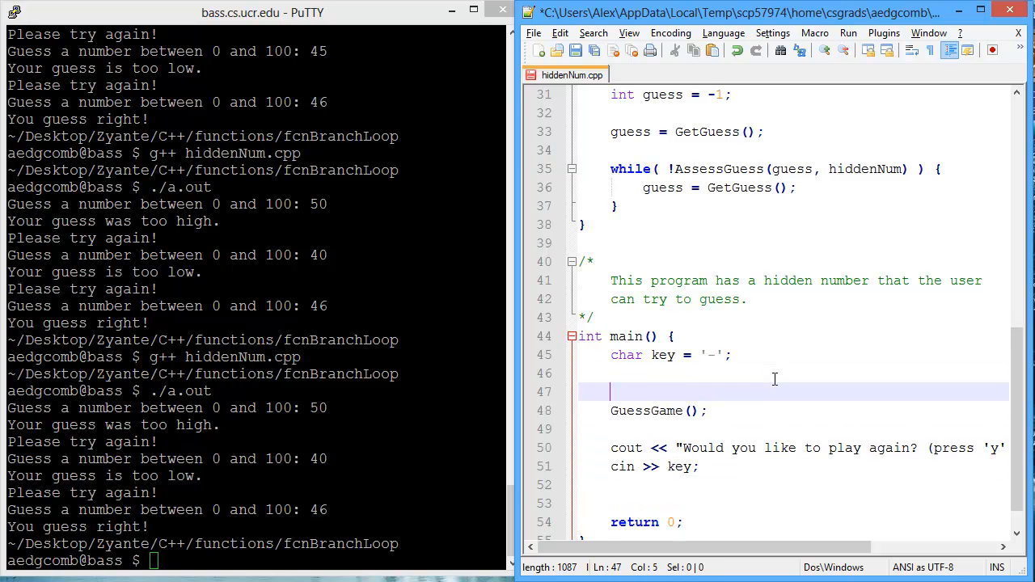
Step: Wrap the game call and prompt in do { … } while( key == 'y' )
text(do {)
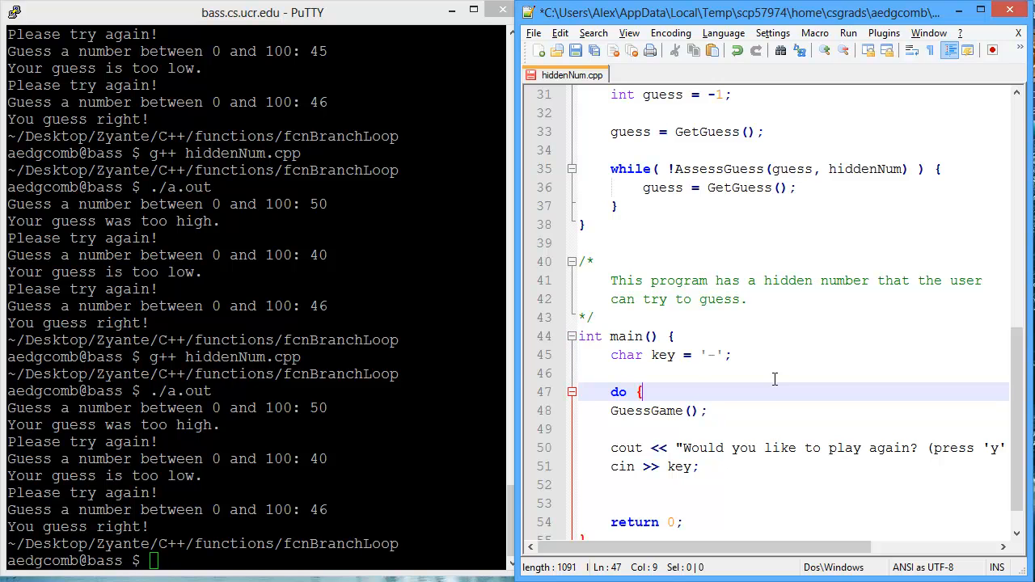
drag(611, 410, 699, 466)
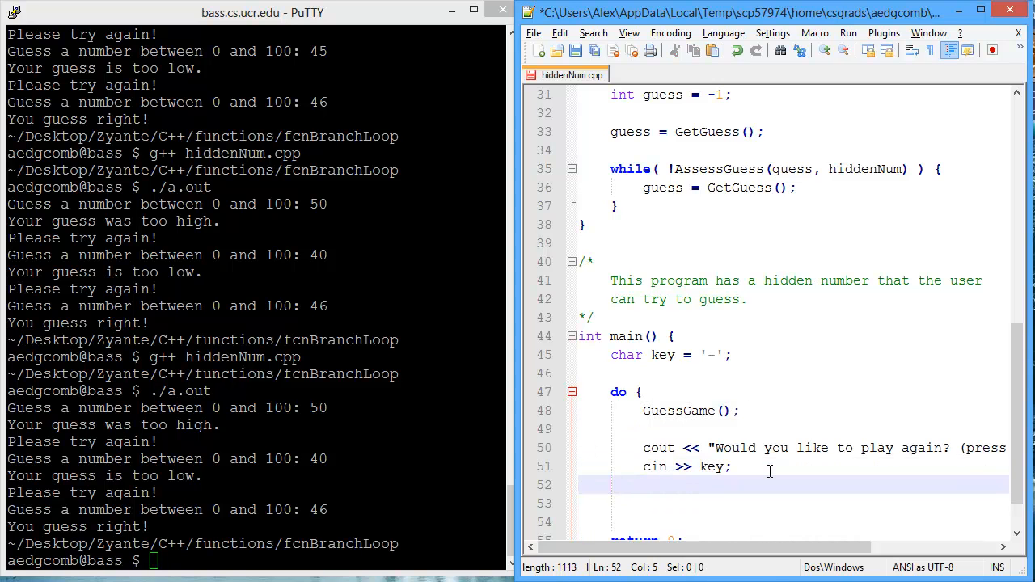
text(} while()
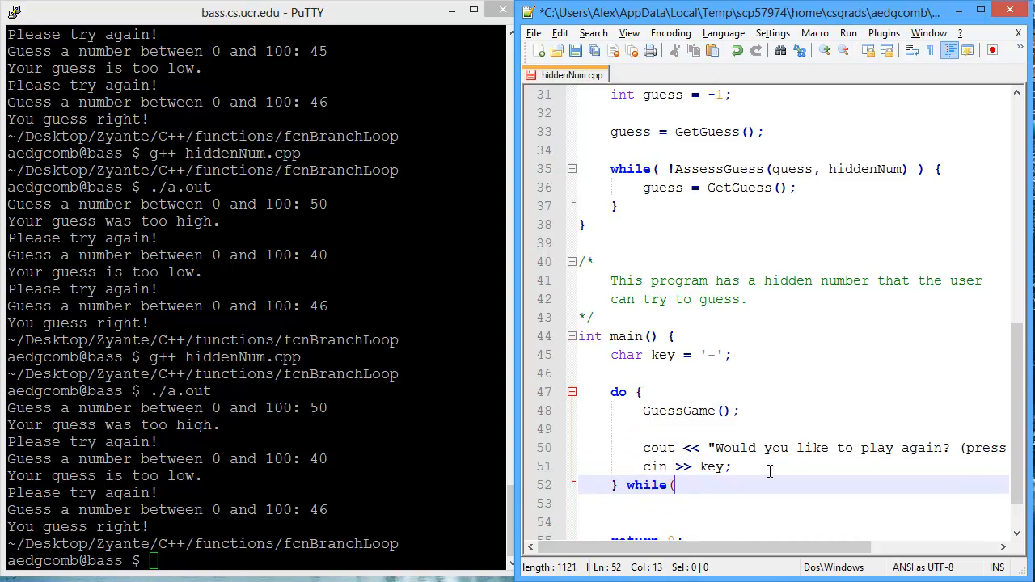
text(k)
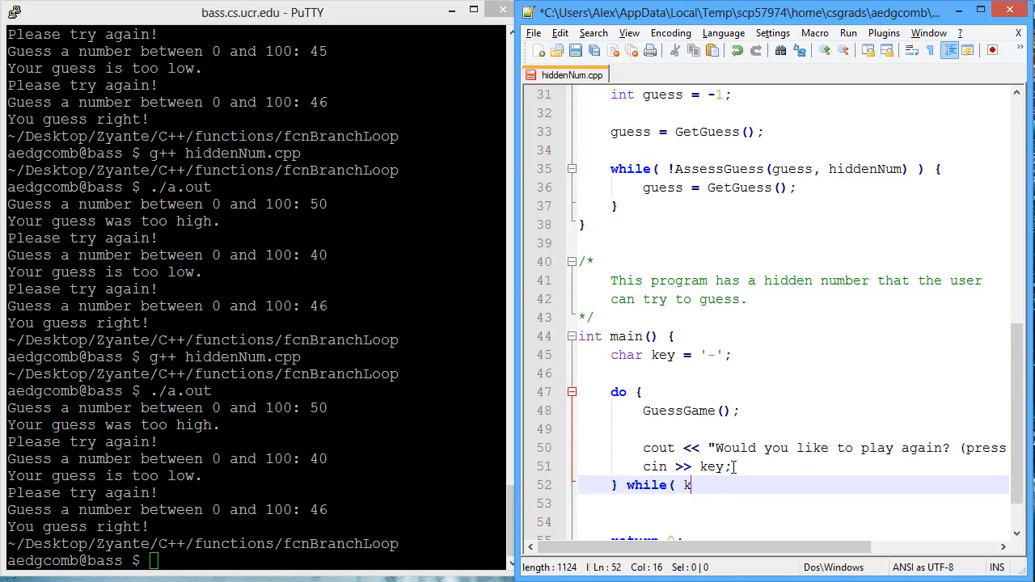
text(ey == 'y')
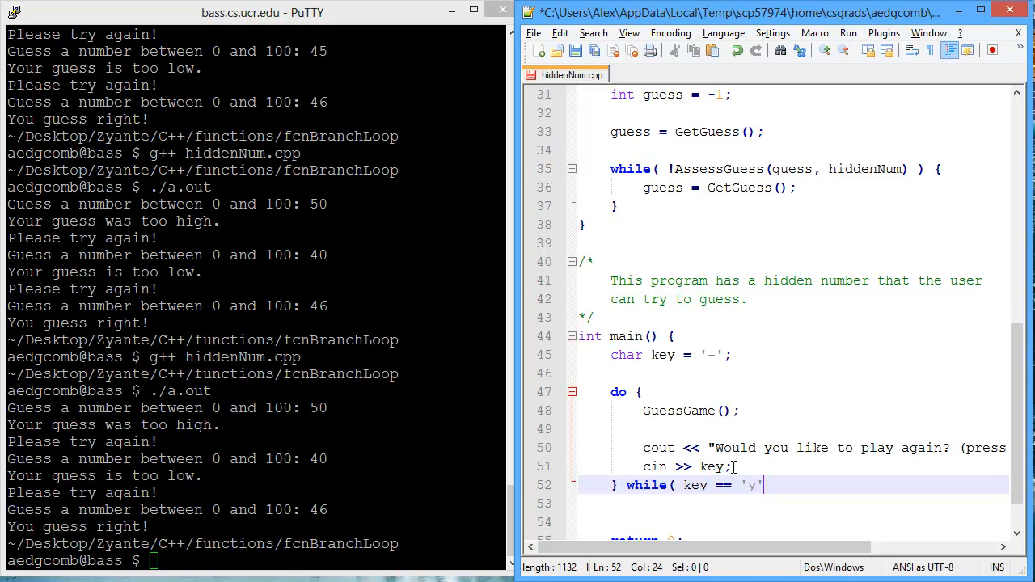
text();)
click(254, 561)
text(g++ hiddenNum.cpp)
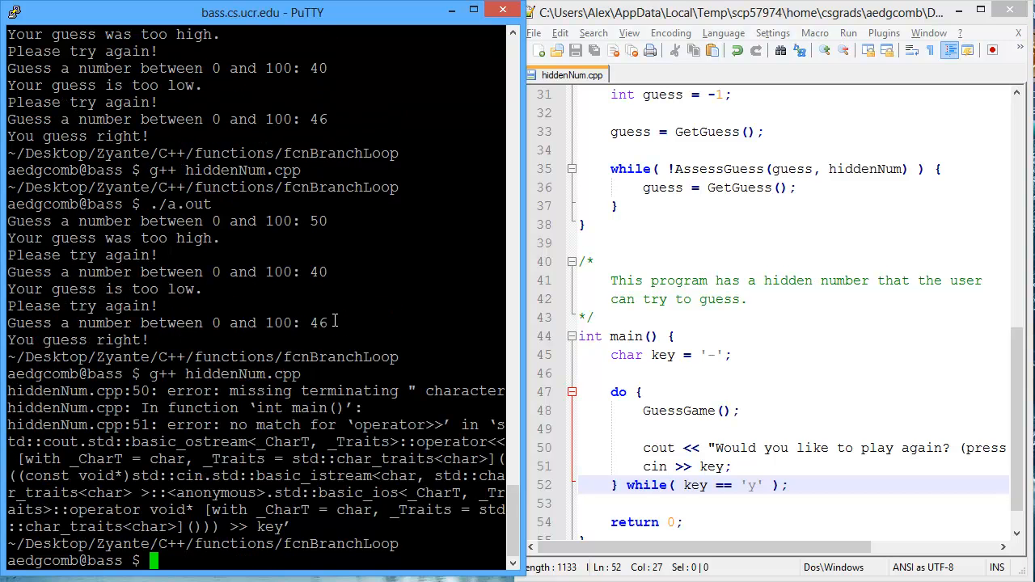
mouse_move(216, 413)
text(")
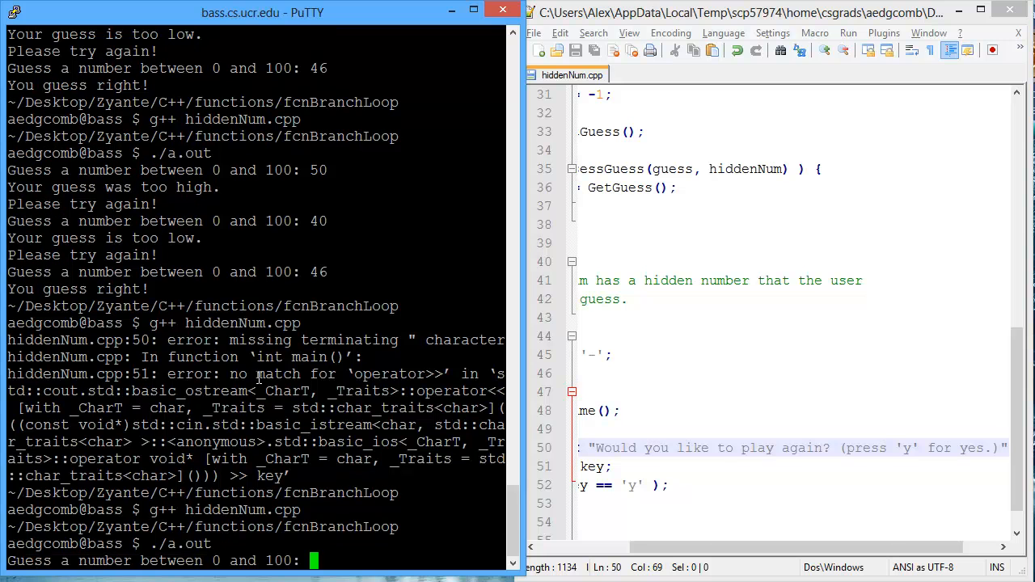
Step: Guess 50 in the rebuilt game, then scroll the view left
text(50)
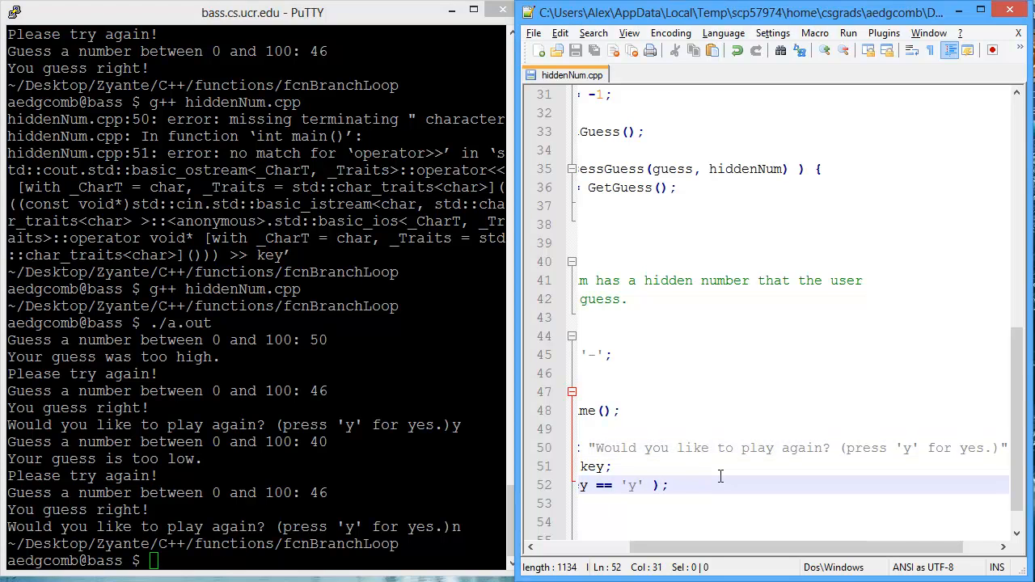
scroll(left, 3)
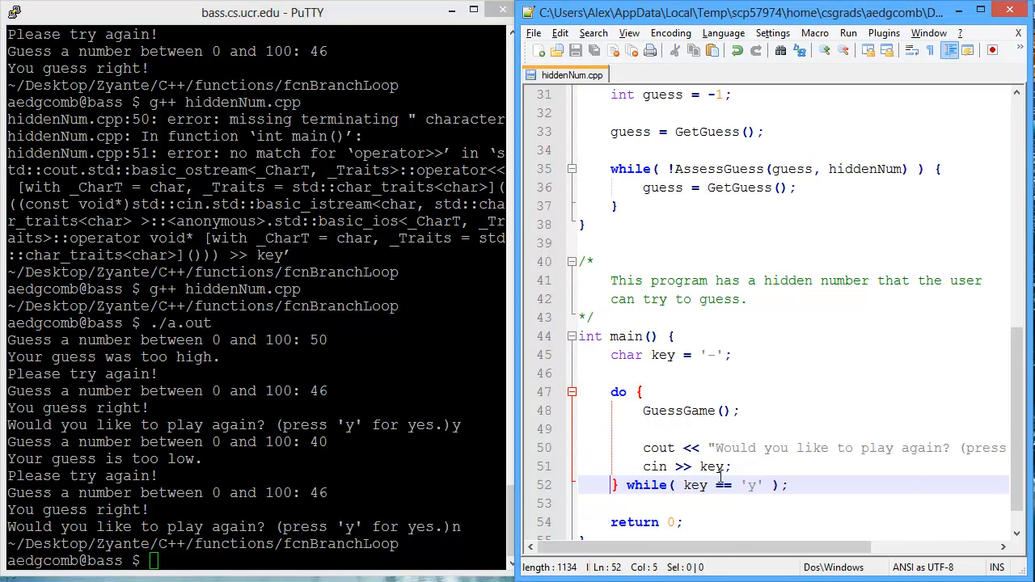
Step: Retype the AssessGuess call in GuessGame's while condition on line 35 as CorrectGuess
scroll(up, 3)
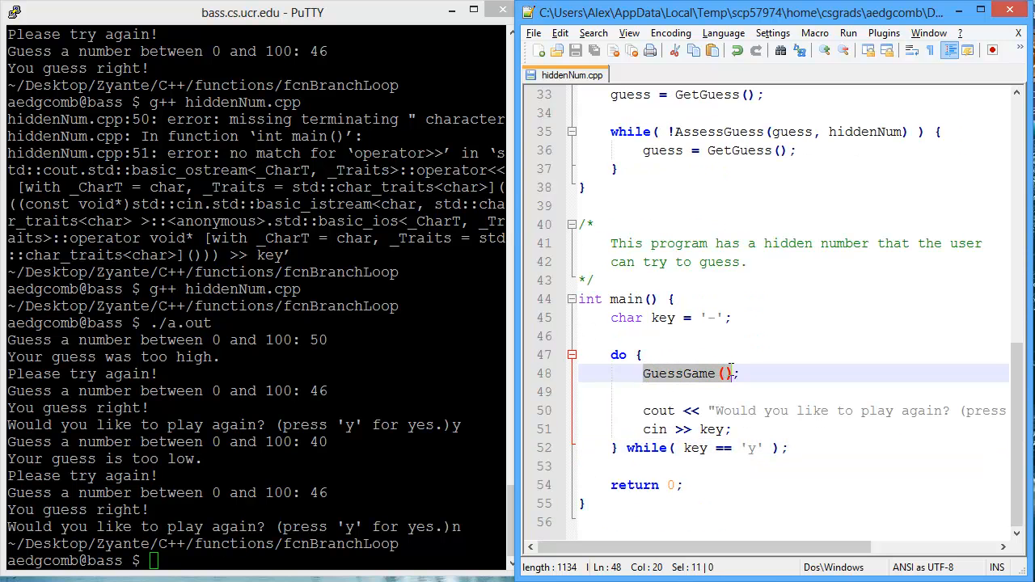
scroll(up, 3)
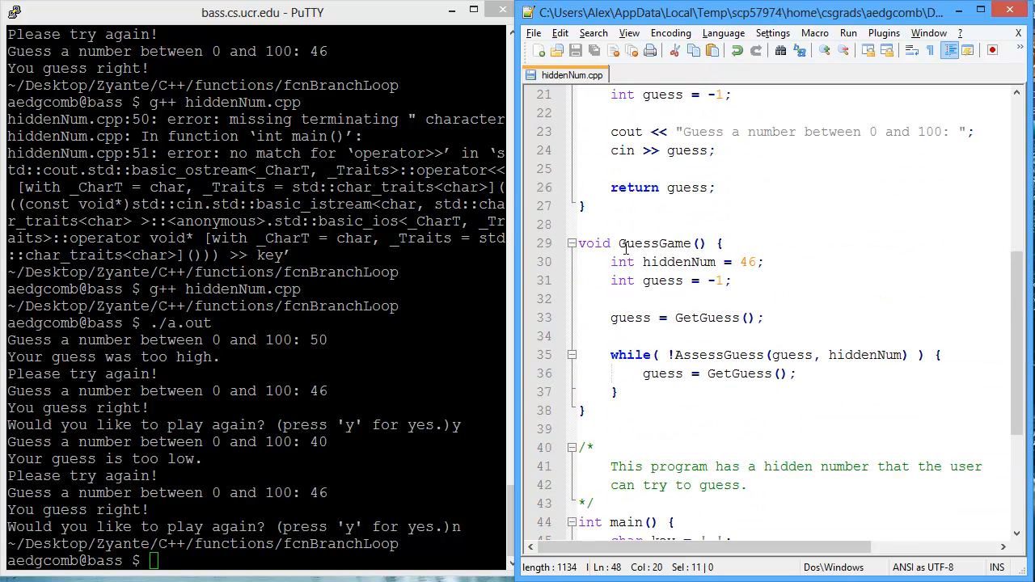
double_click(663, 242)
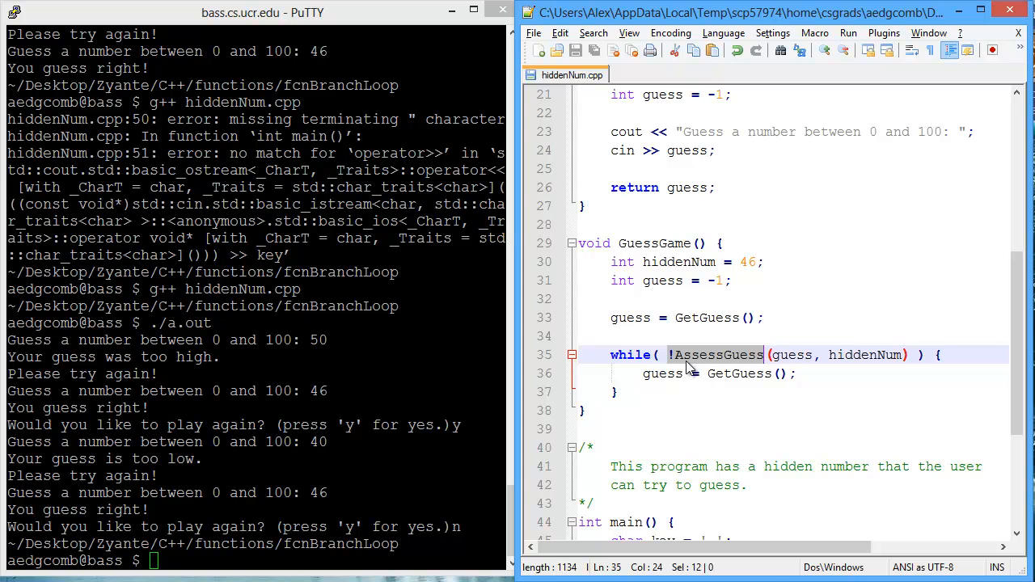
click(726, 355)
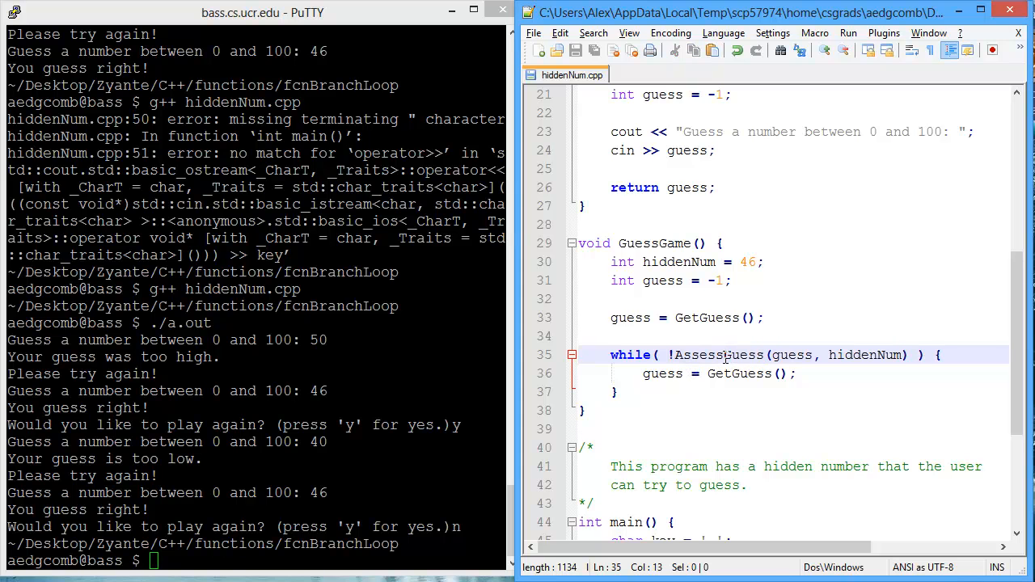
text(Correct)
click(326, 560)
text(g++ hiddenNum.cpp)
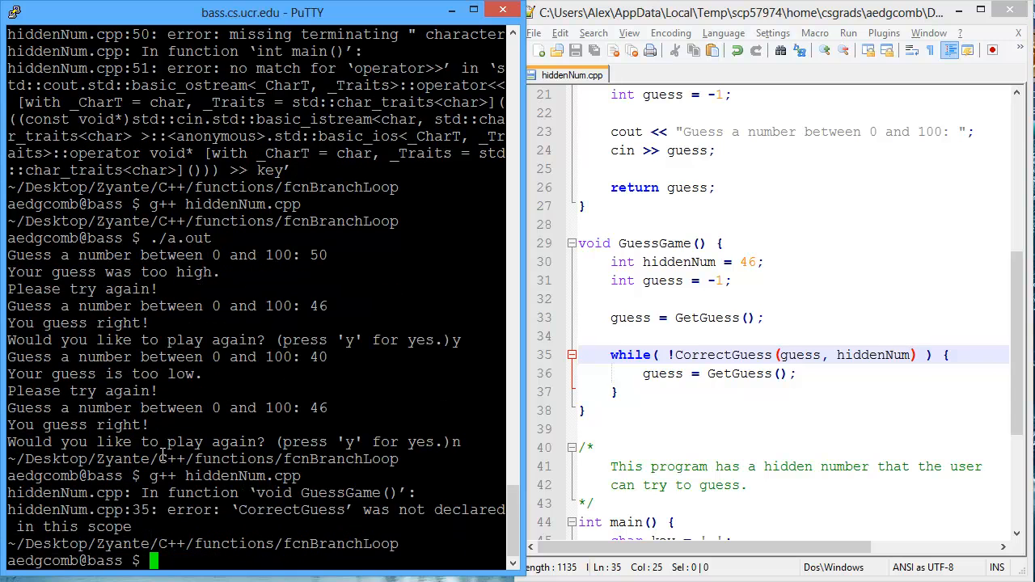
mouse_move(715, 363)
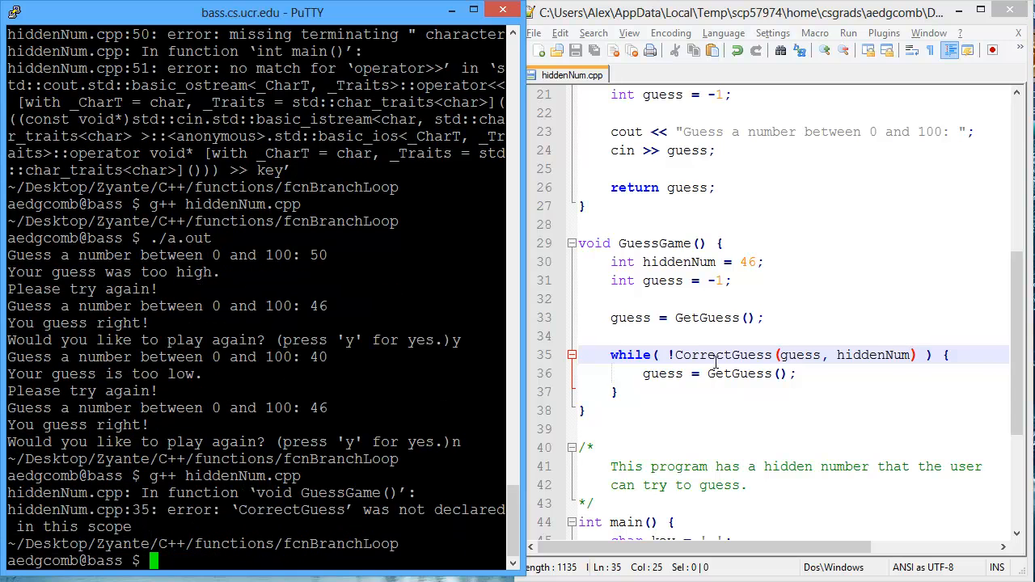
Step: Replace AssessGuess with CorrectGuess in the bool function header on line 4
double_click(723, 354)
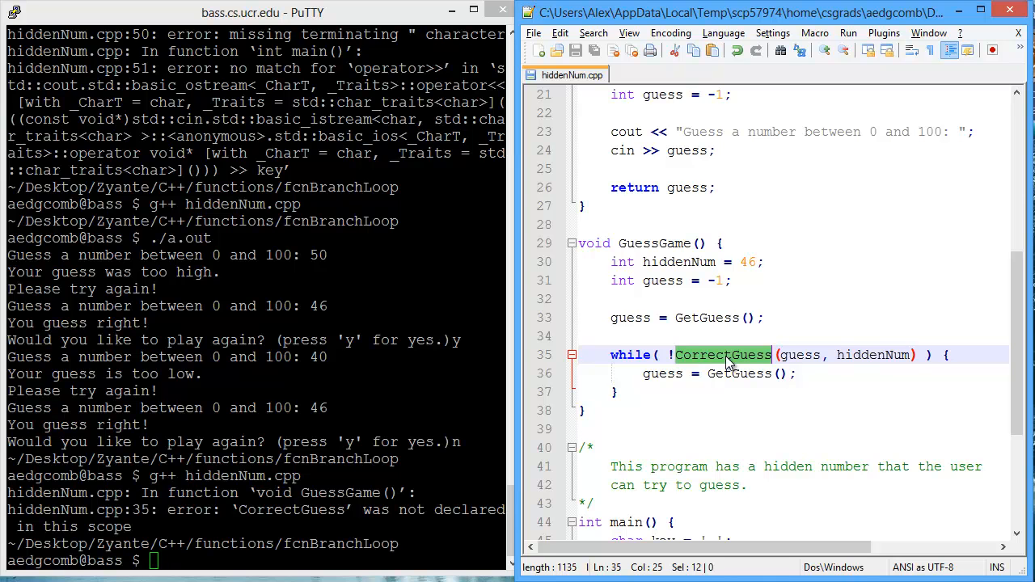
scroll(up, 3)
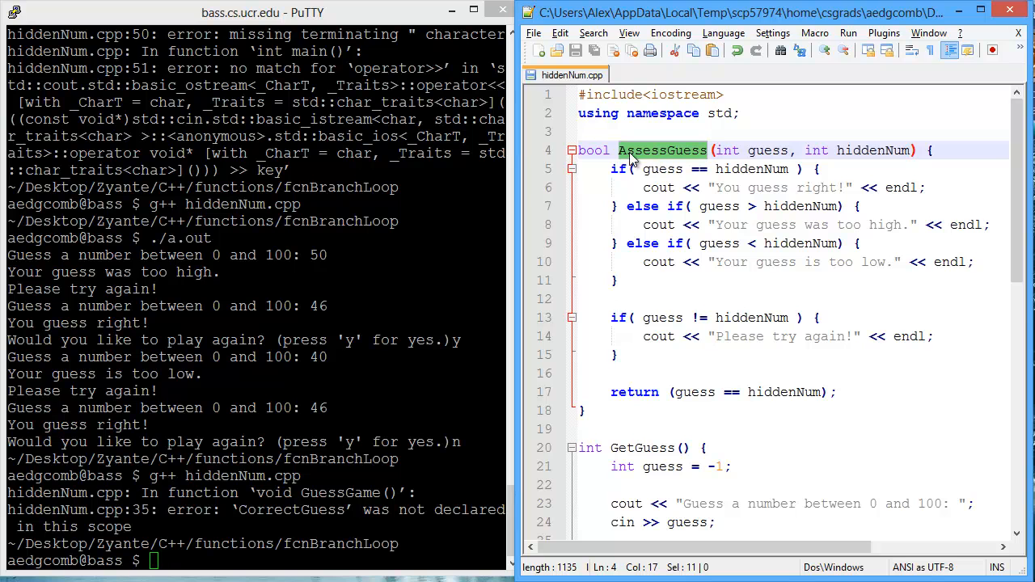
text(CorrectGuess)
click(255, 562)
text(g++ hiddenNum.cpp)
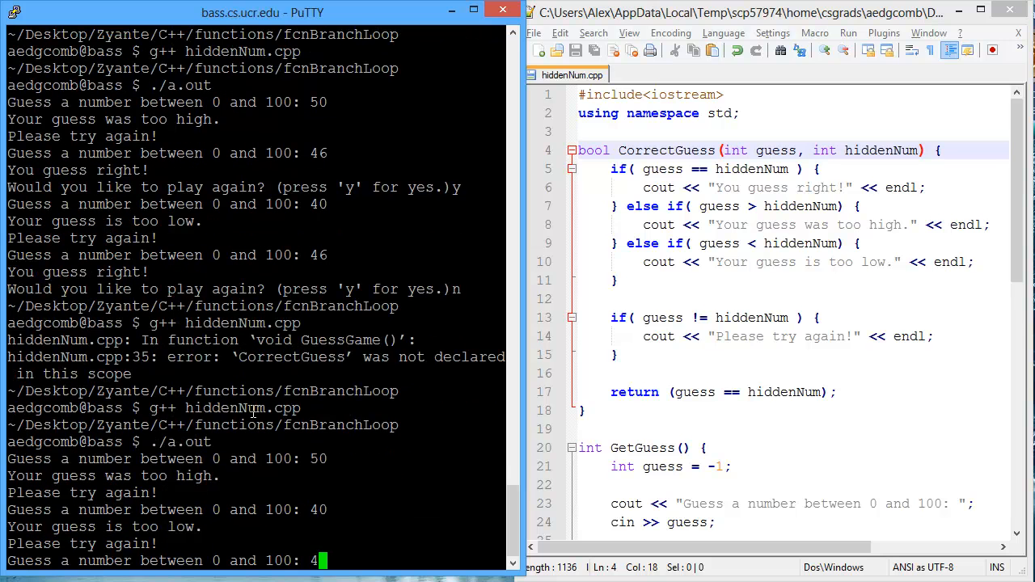
Step: Deselect the renamed CorrectGuess header and scroll down through hiddenNum.cpp
scroll(down, 3)
text(6)
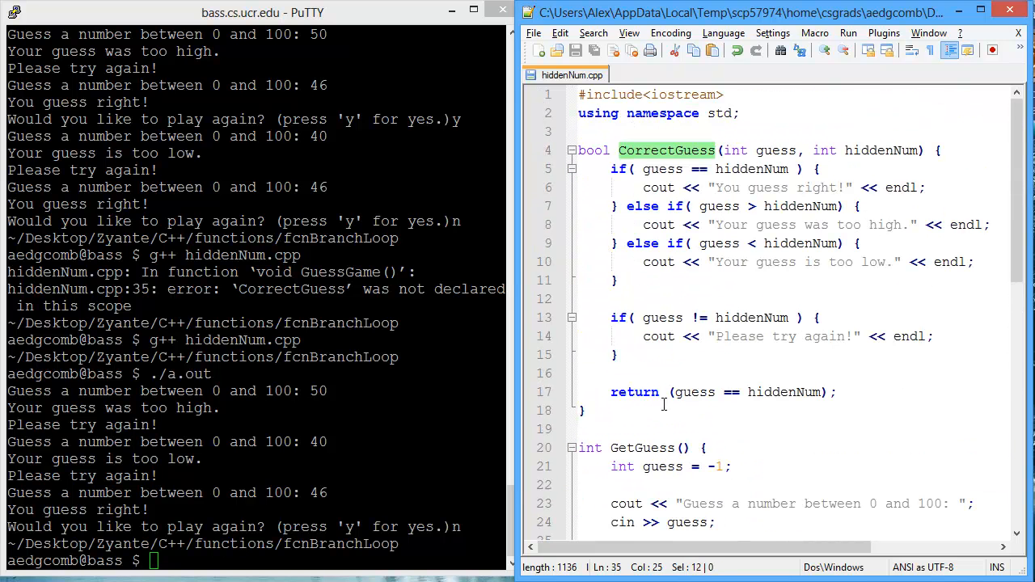
click(620, 151)
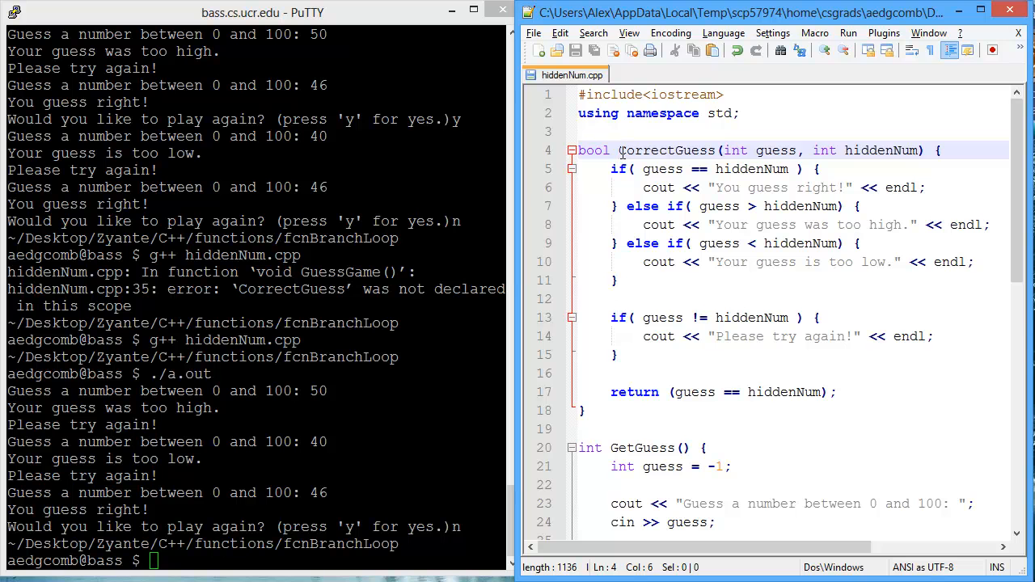
scroll(down, 3)
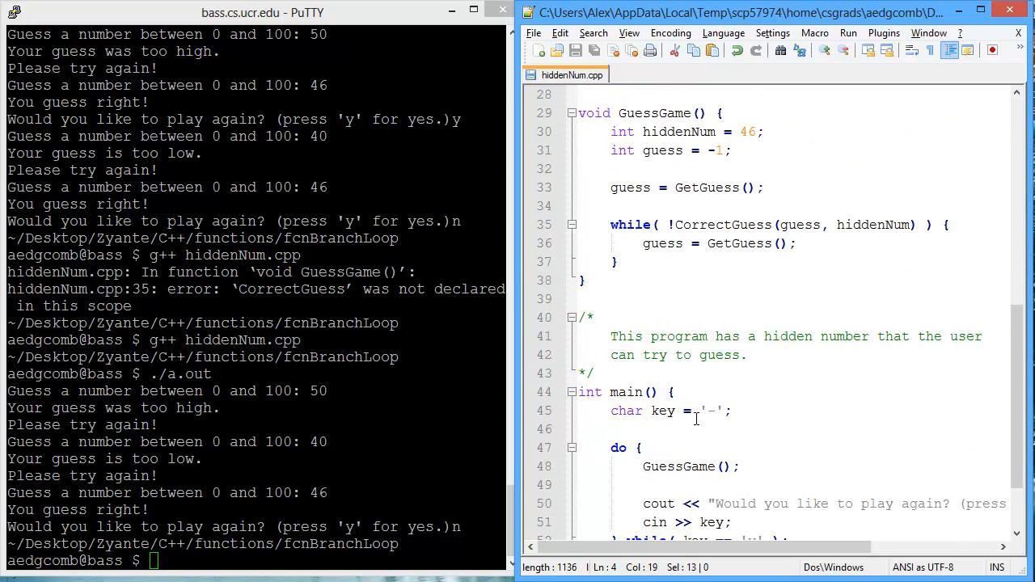
scroll(down, 3)
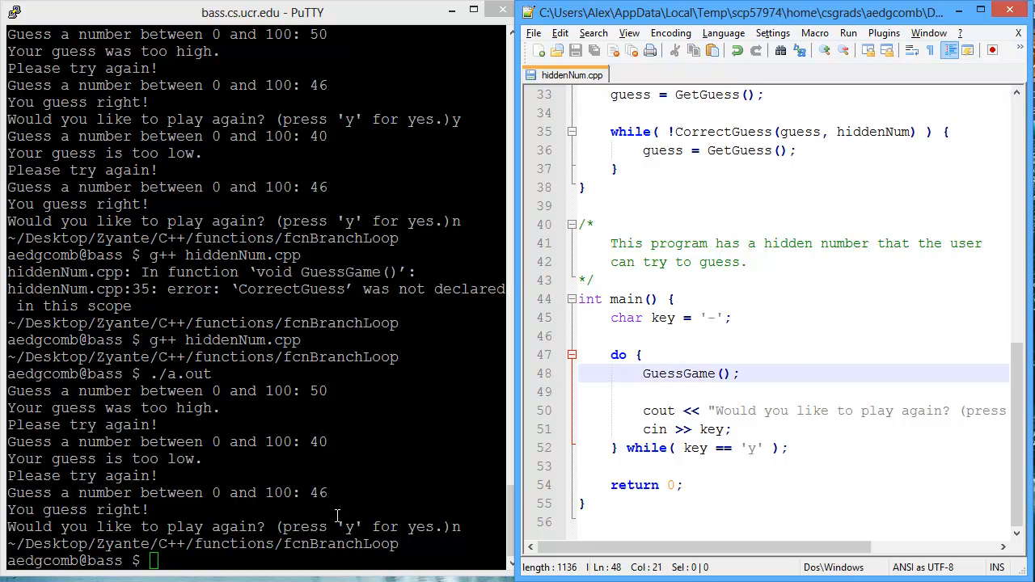